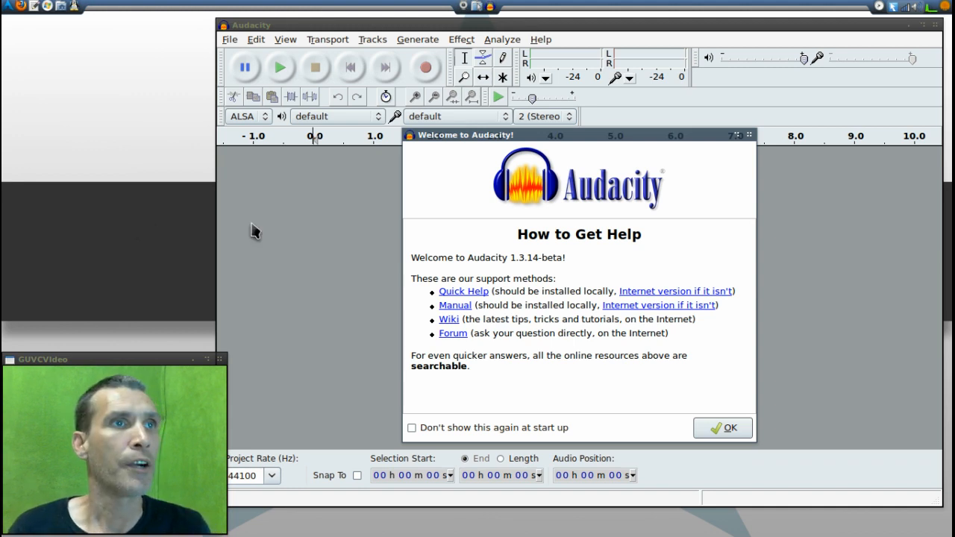
Step: Dismiss the 'Welcome to Audacity!' dialog, leaving an empty project
{"action": "left_click", "coordinate": [722, 426]}
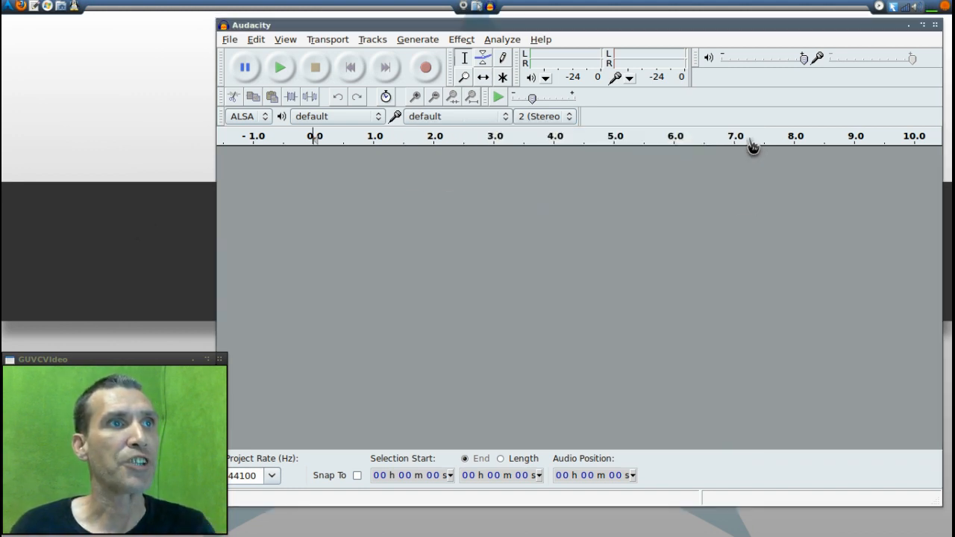
{"action": "mouse_move", "coordinate": [679, 206]}
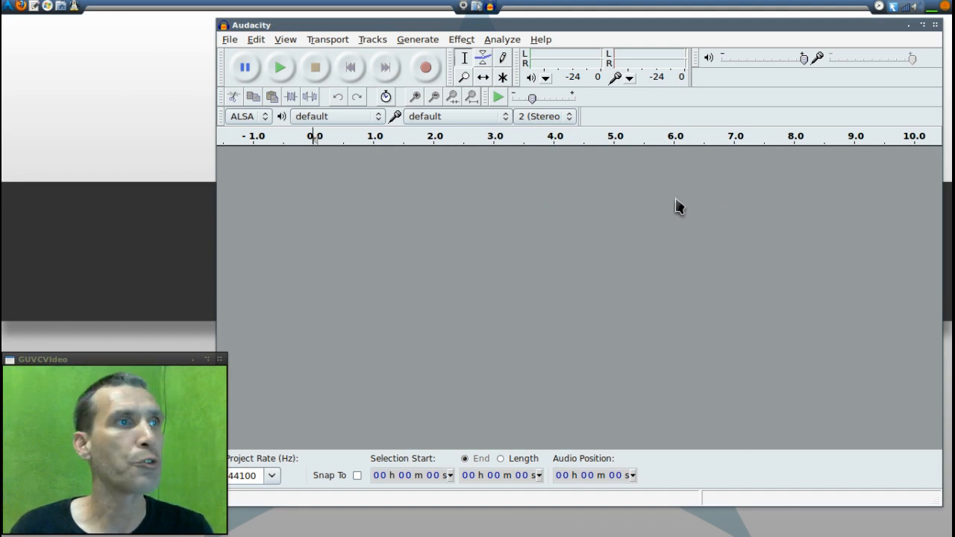
{"action": "mouse_move", "coordinate": [245, 125]}
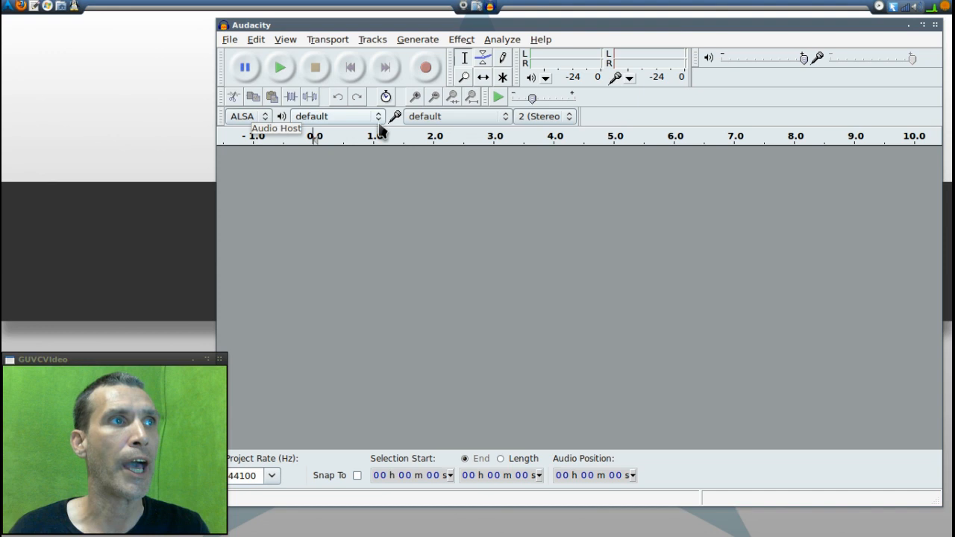
{"action": "mouse_move", "coordinate": [353, 120]}
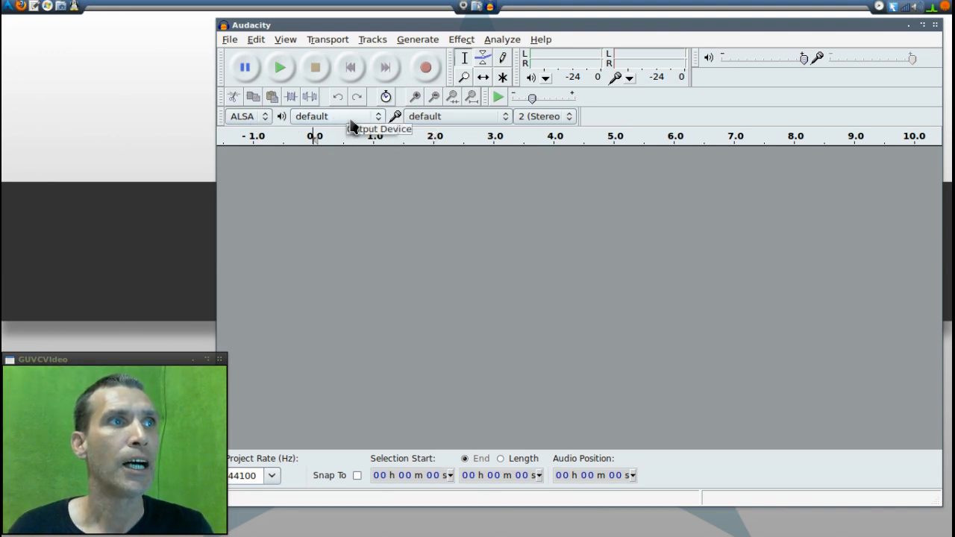
{"action": "mouse_move", "coordinate": [439, 125]}
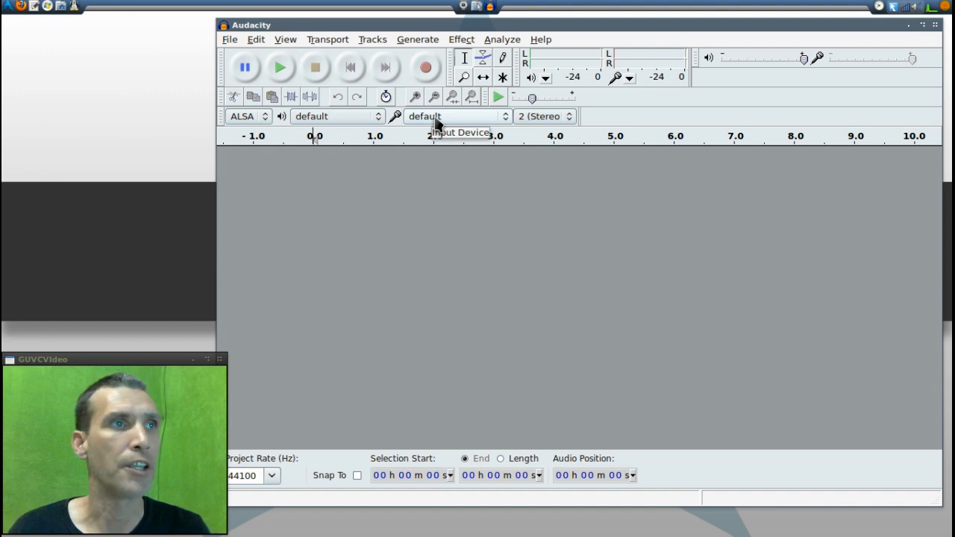
{"action": "mouse_move", "coordinate": [462, 233]}
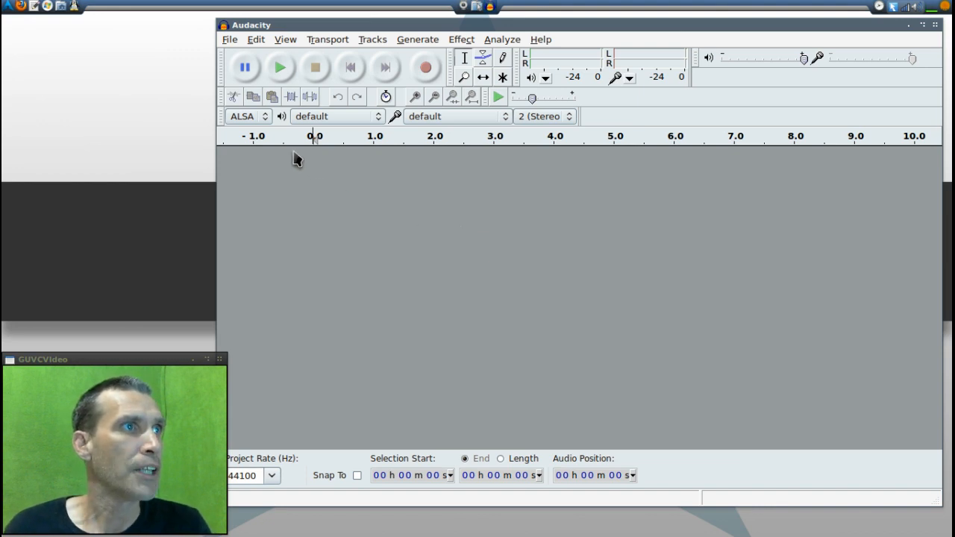
Step: Import the audio of the 00.mkv recording as a roughly 45-second stereo track
{"action": "left_click", "coordinate": [233, 39]}
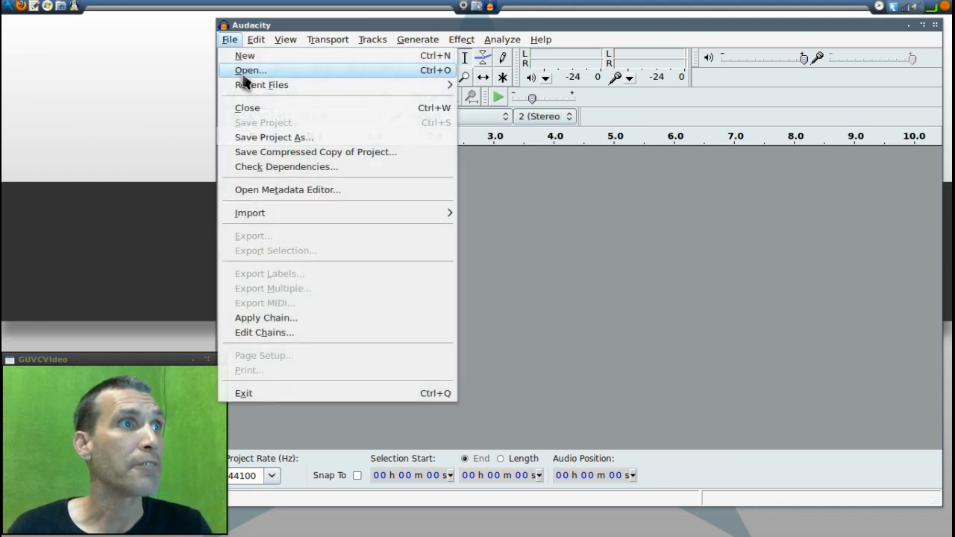
{"action": "left_click", "coordinate": [242, 70]}
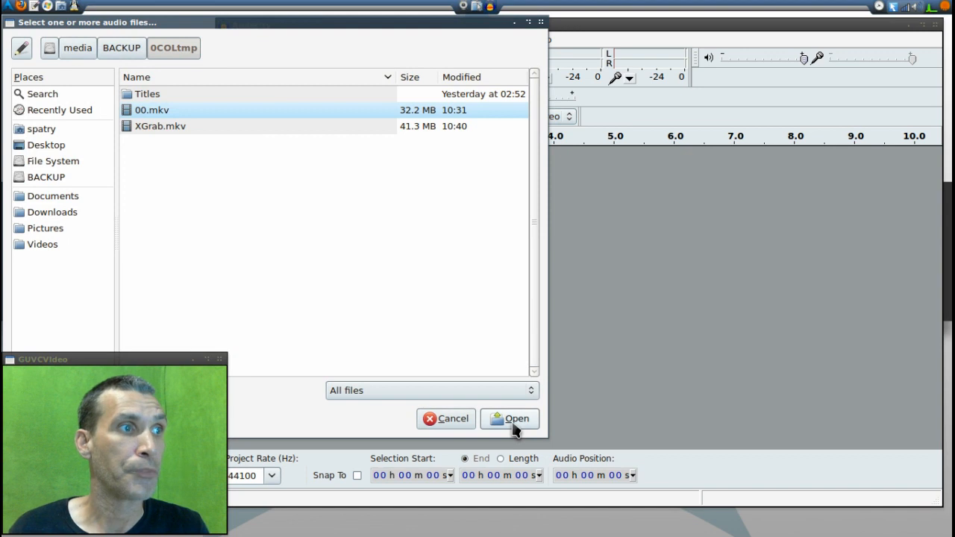
{"action": "left_click", "coordinate": [517, 418]}
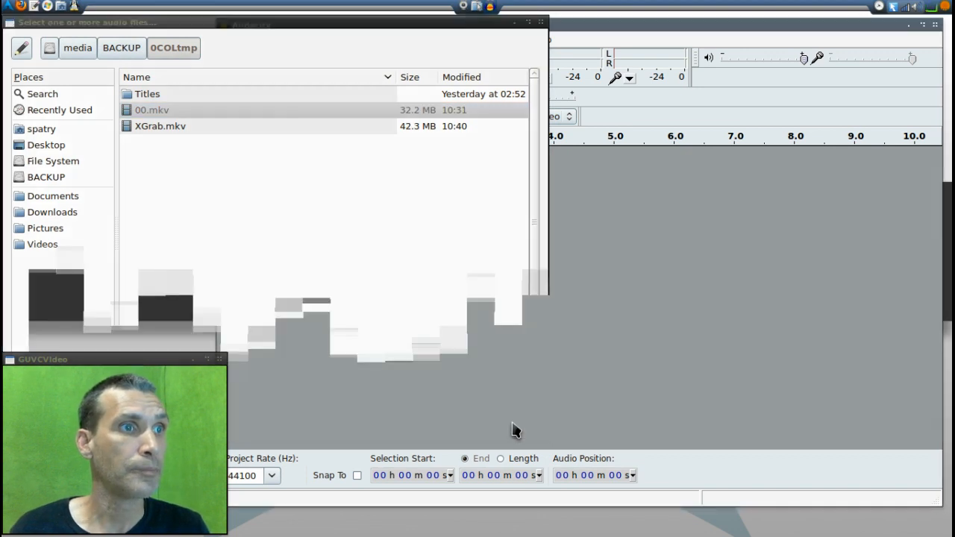
{"action": "double_click", "coordinate": [152, 110]}
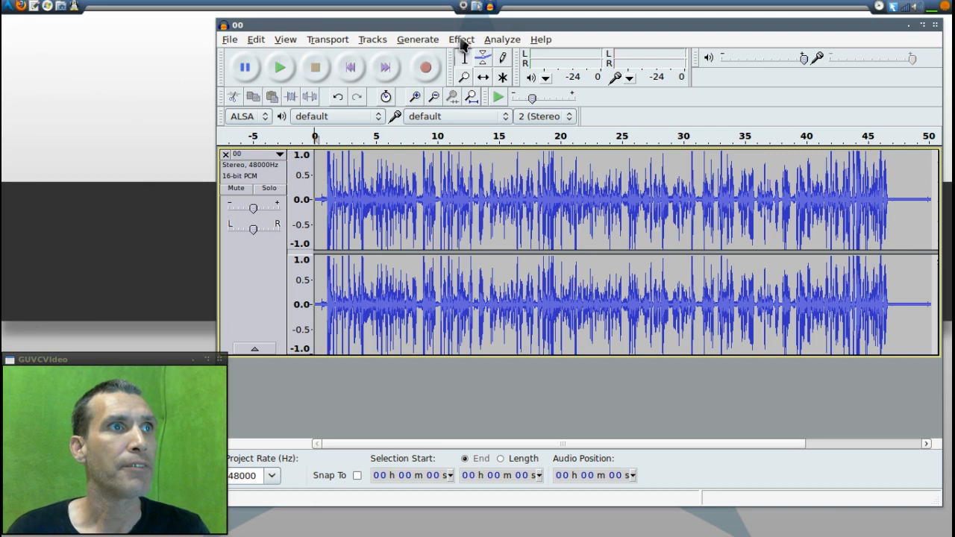
Step: Apply an Echo effect with 1-second delay and 0.5 decay to the whole track
{"action": "left_click", "coordinate": [460, 39]}
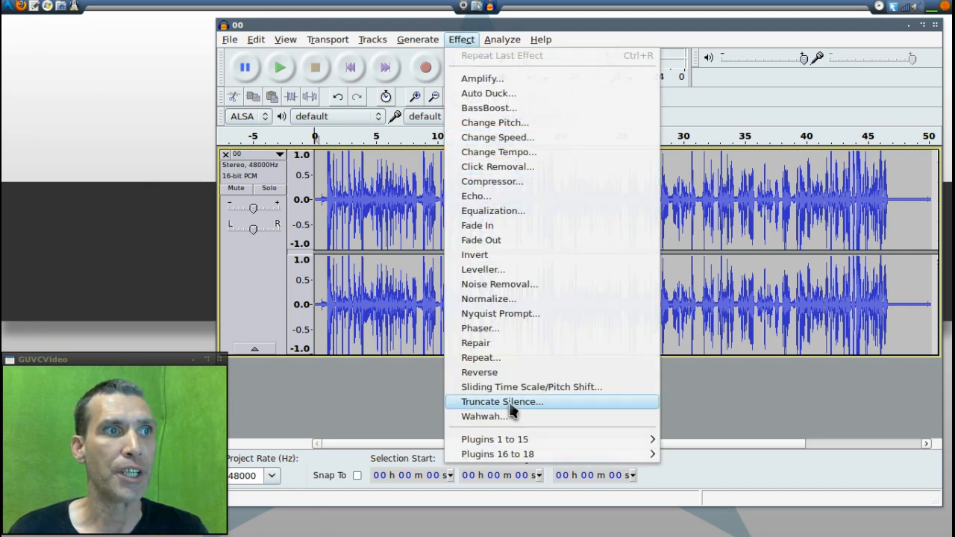
{"action": "mouse_move", "coordinate": [510, 79]}
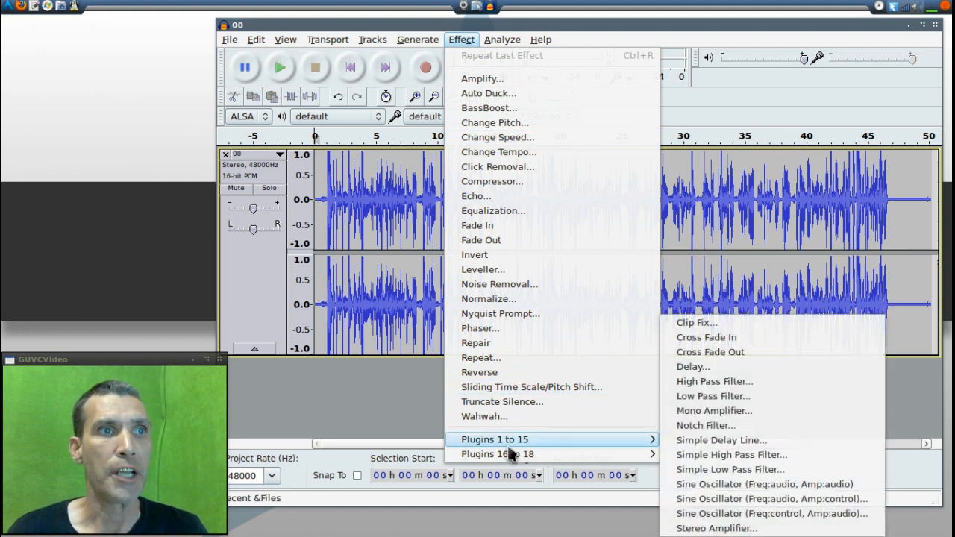
{"action": "mouse_move", "coordinate": [511, 454]}
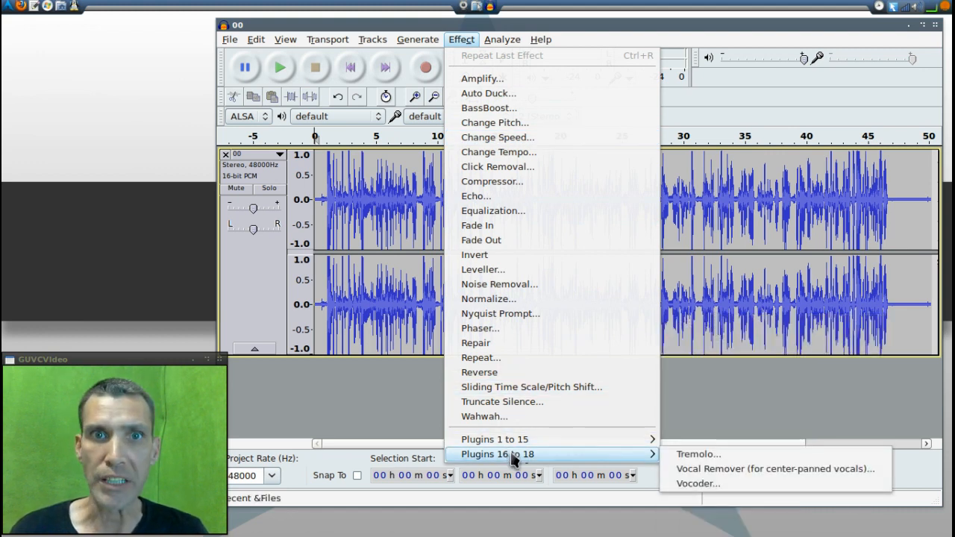
{"action": "mouse_move", "coordinate": [519, 97]}
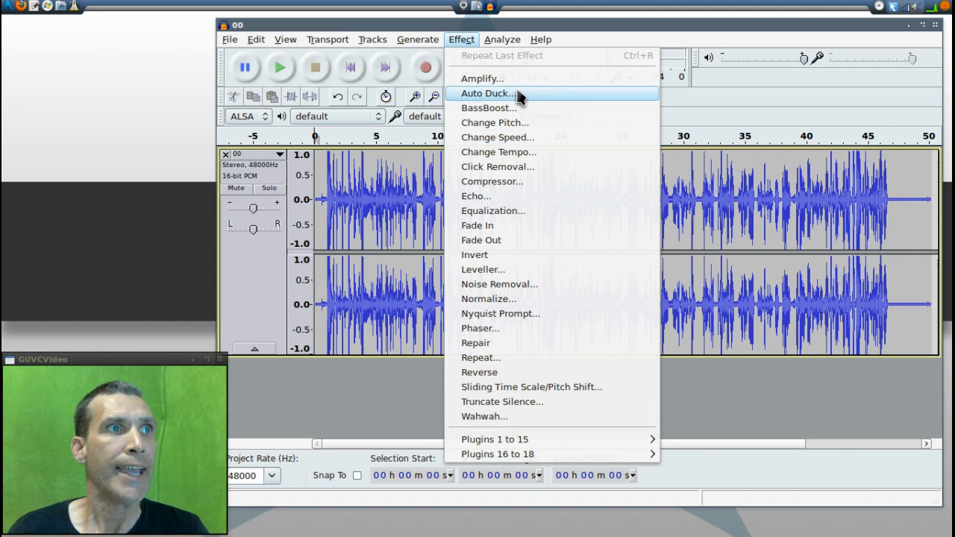
{"action": "mouse_move", "coordinate": [510, 114]}
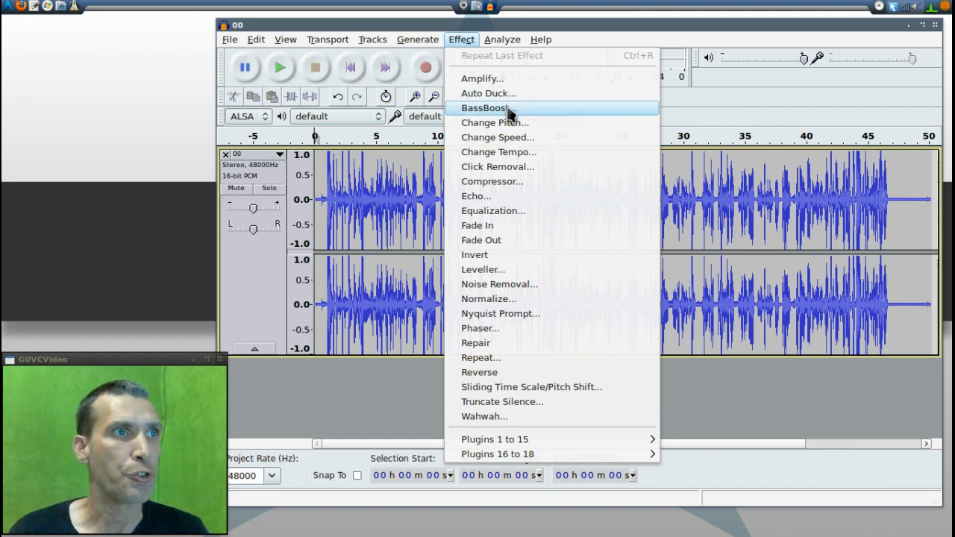
{"action": "mouse_move", "coordinate": [476, 195]}
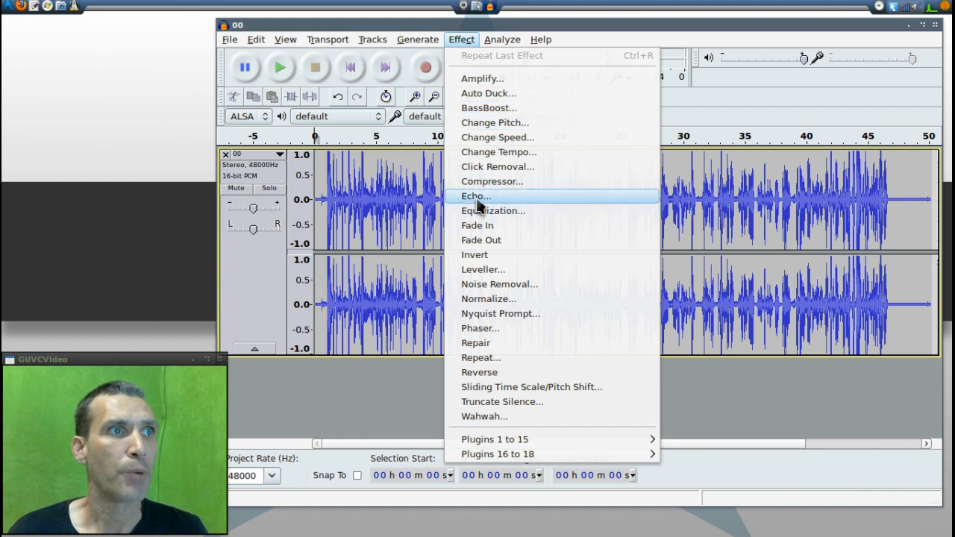
{"action": "left_click", "coordinate": [475, 196]}
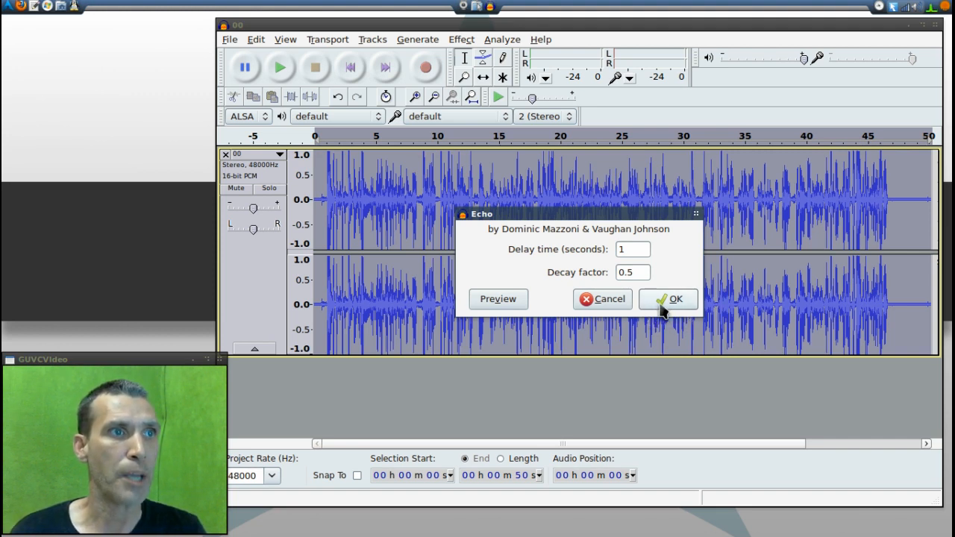
{"action": "left_click", "coordinate": [675, 298]}
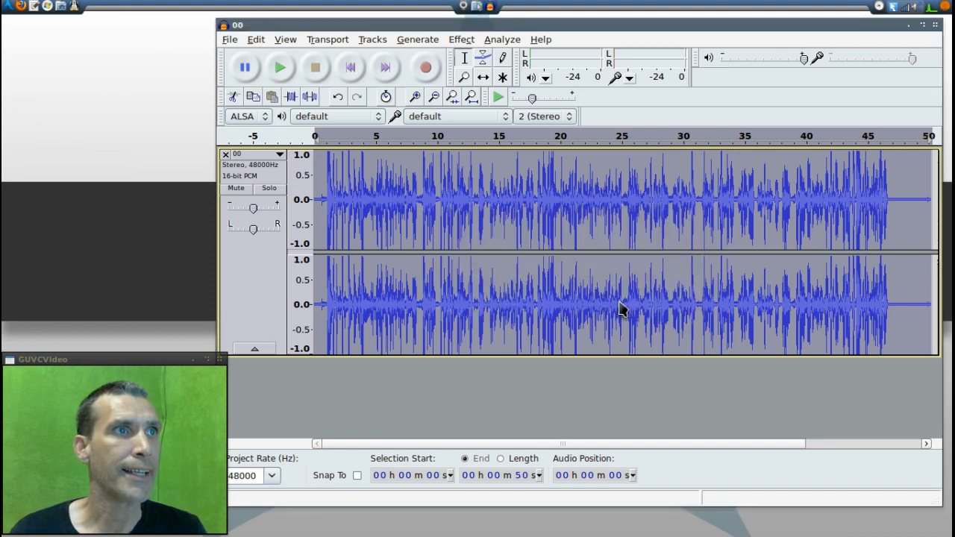
{"action": "left_click", "coordinate": [502, 38]}
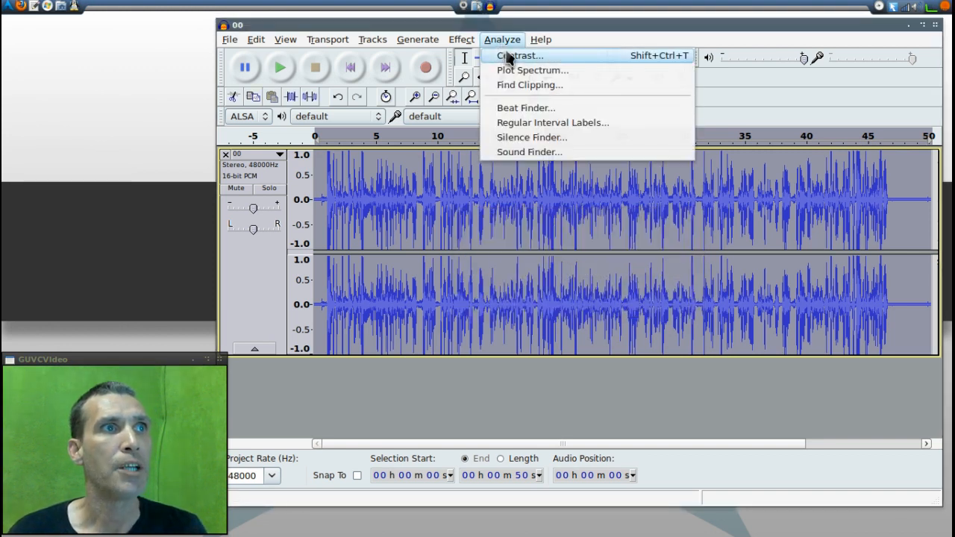
{"action": "mouse_move", "coordinate": [513, 70]}
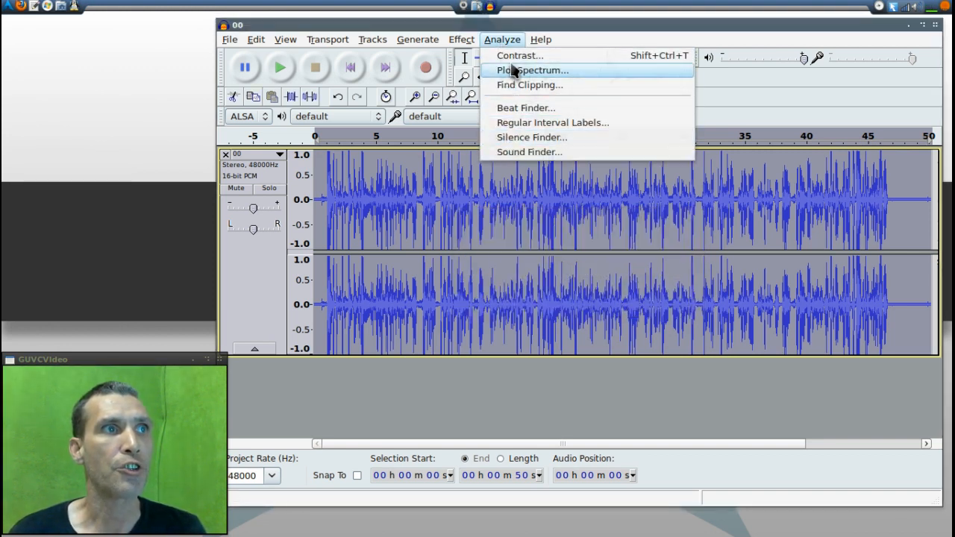
{"action": "left_click", "coordinate": [418, 39]}
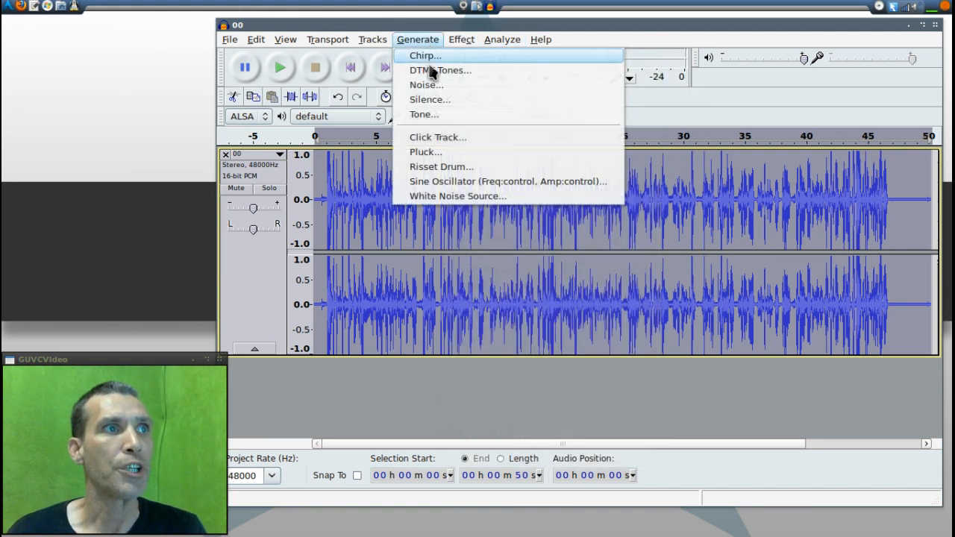
{"action": "mouse_move", "coordinate": [444, 113]}
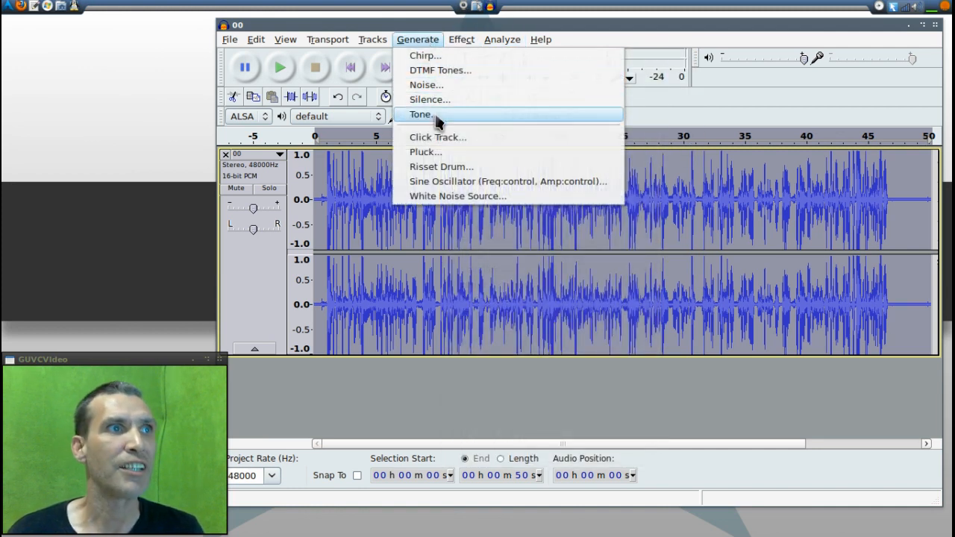
{"action": "left_click", "coordinate": [373, 39]}
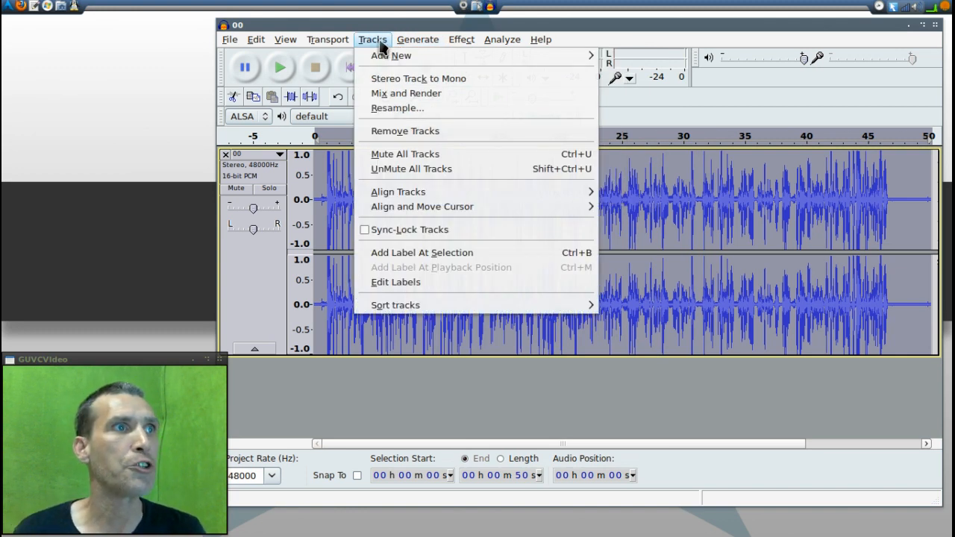
{"action": "mouse_move", "coordinate": [391, 107]}
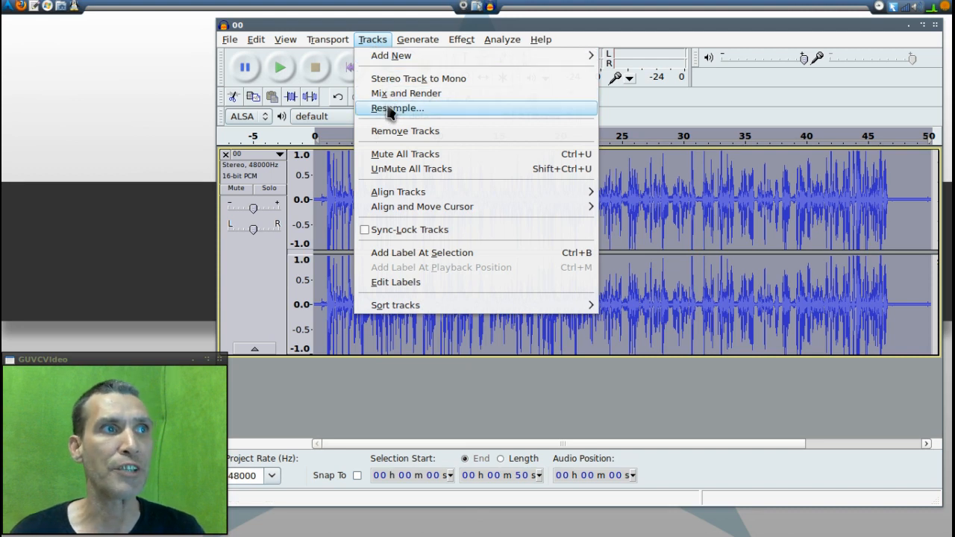
{"action": "left_click", "coordinate": [328, 38]}
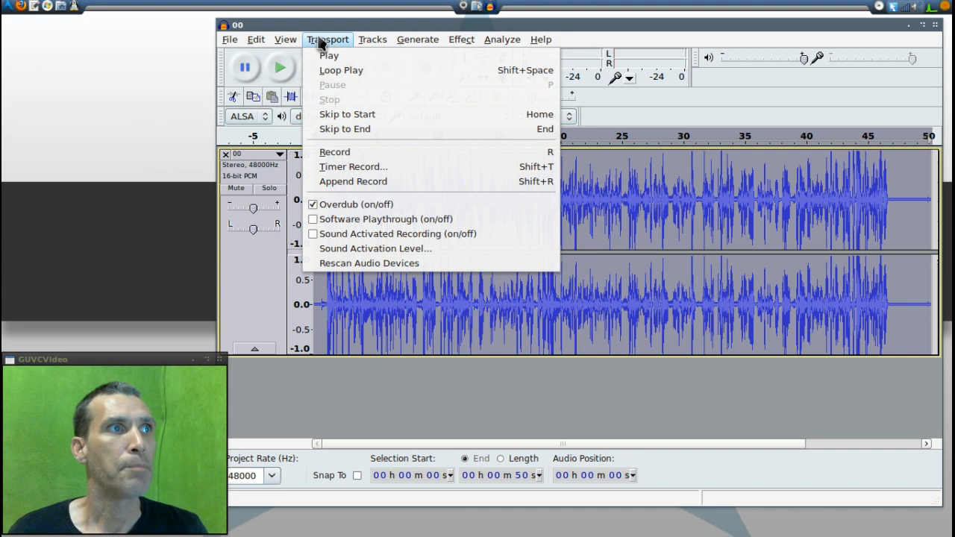
{"action": "left_click", "coordinate": [283, 39]}
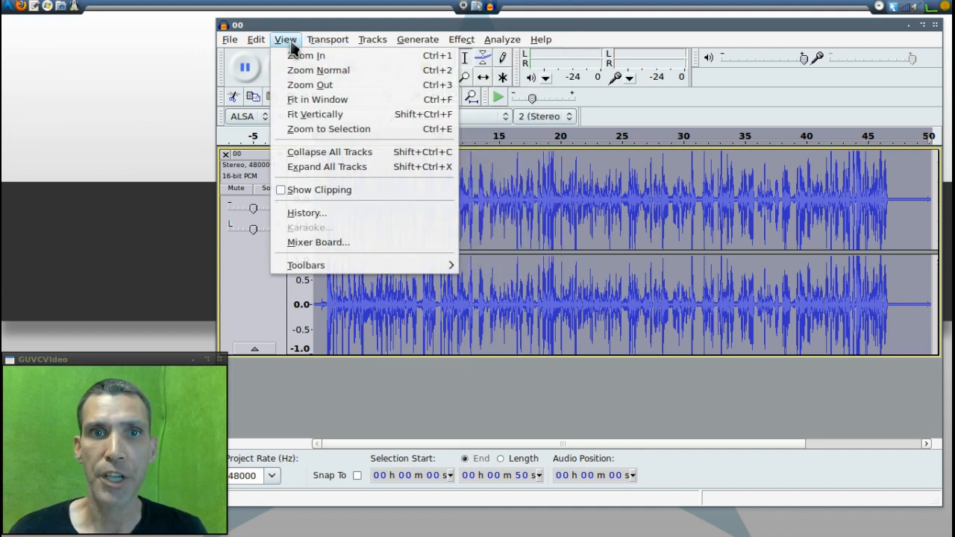
{"action": "left_click", "coordinate": [257, 39]}
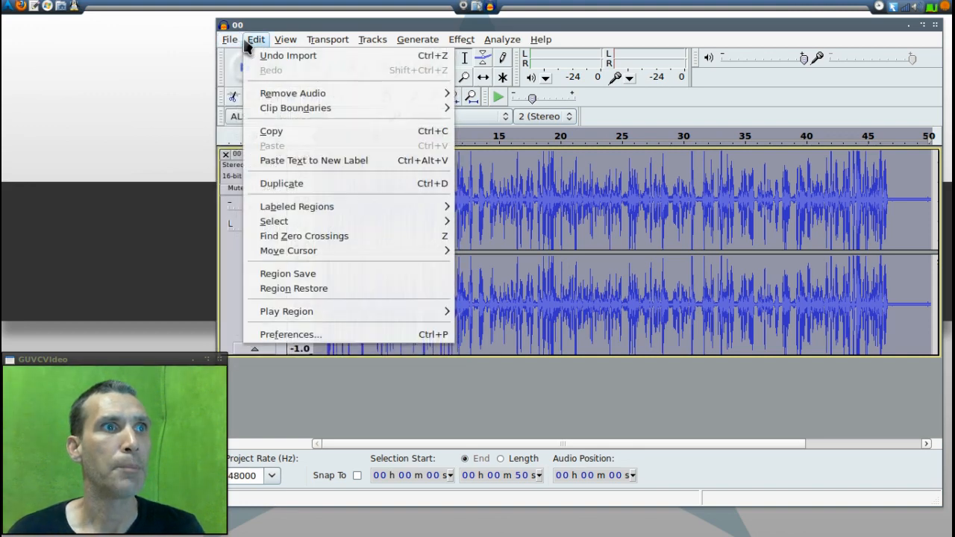
{"action": "left_click", "coordinate": [418, 39]}
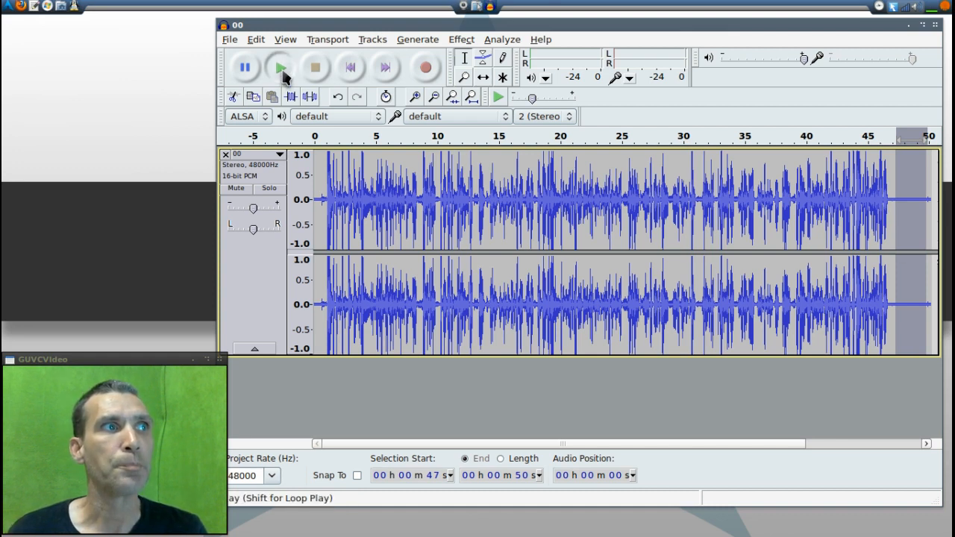
Step: Listen to the selected quiet ending at 47–50 s, then stop playback
{"action": "left_click", "coordinate": [278, 66]}
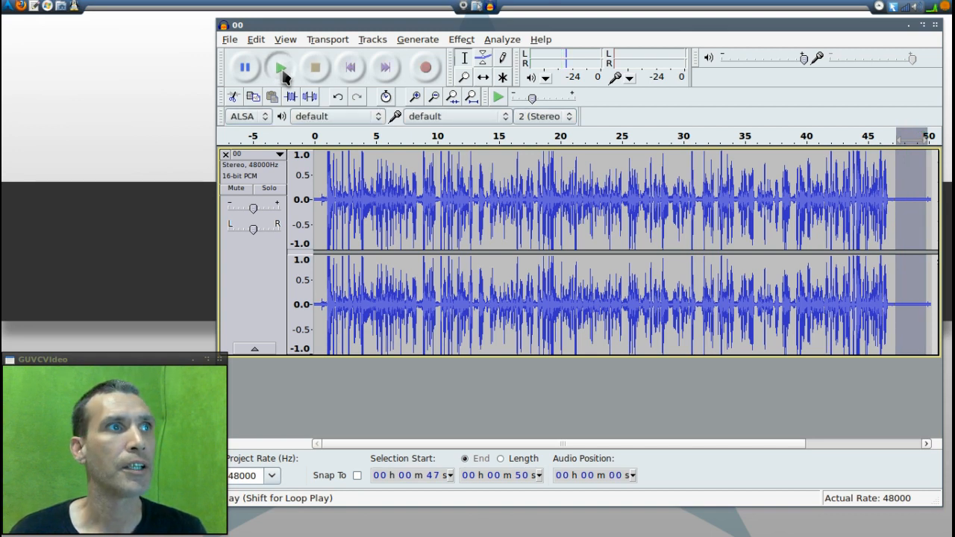
{"action": "left_click", "coordinate": [278, 68]}
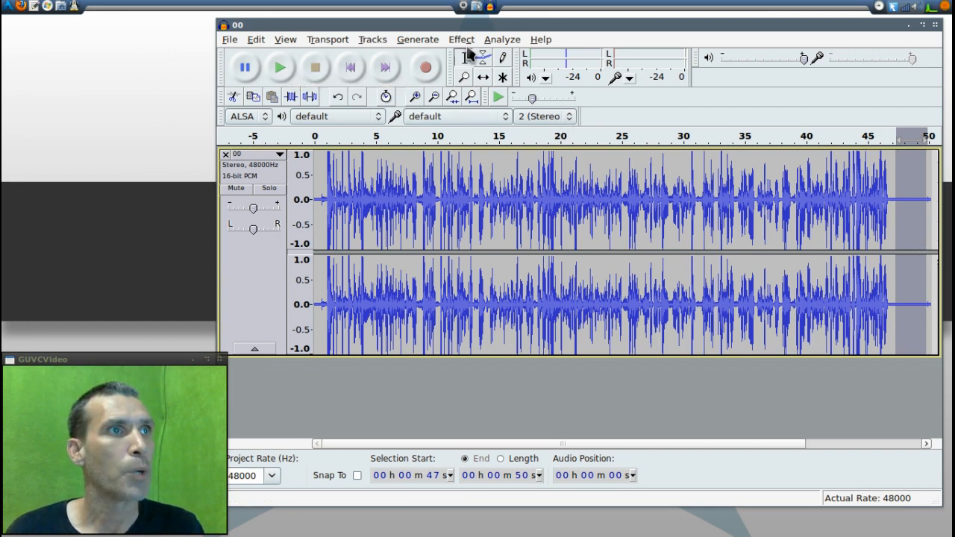
Step: Start the Noise Removal effect to capture the noise profile from the quiet ending
{"action": "left_click", "coordinate": [459, 39]}
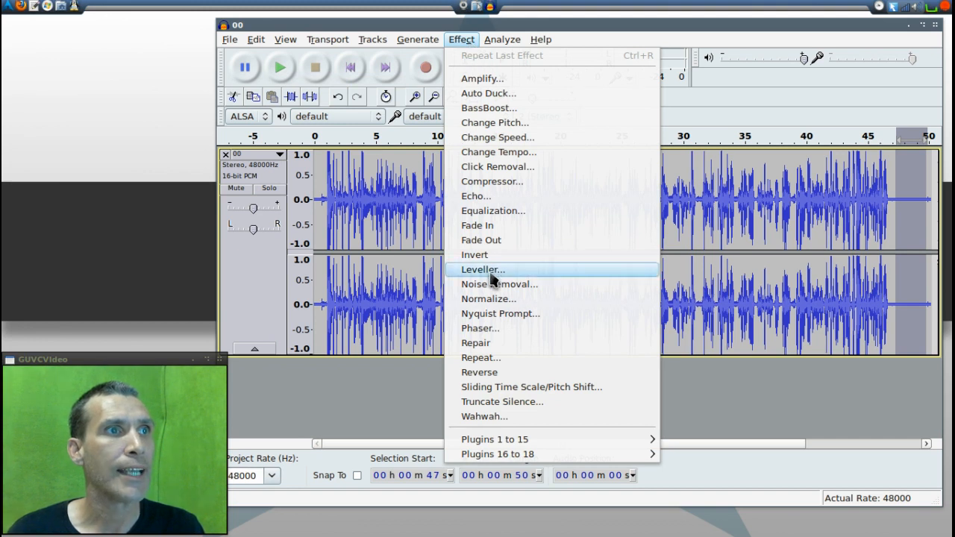
{"action": "left_click", "coordinate": [498, 283]}
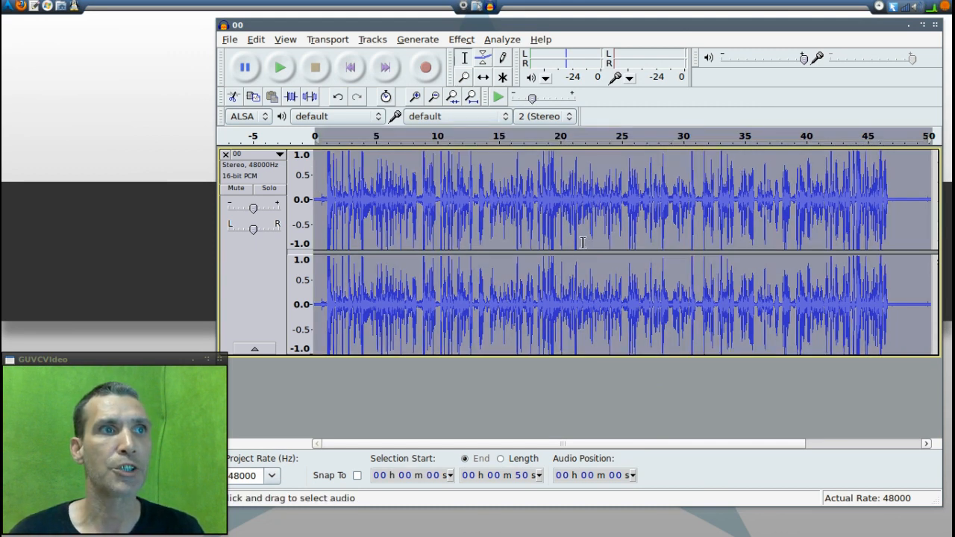
{"action": "mouse_move", "coordinate": [497, 167]}
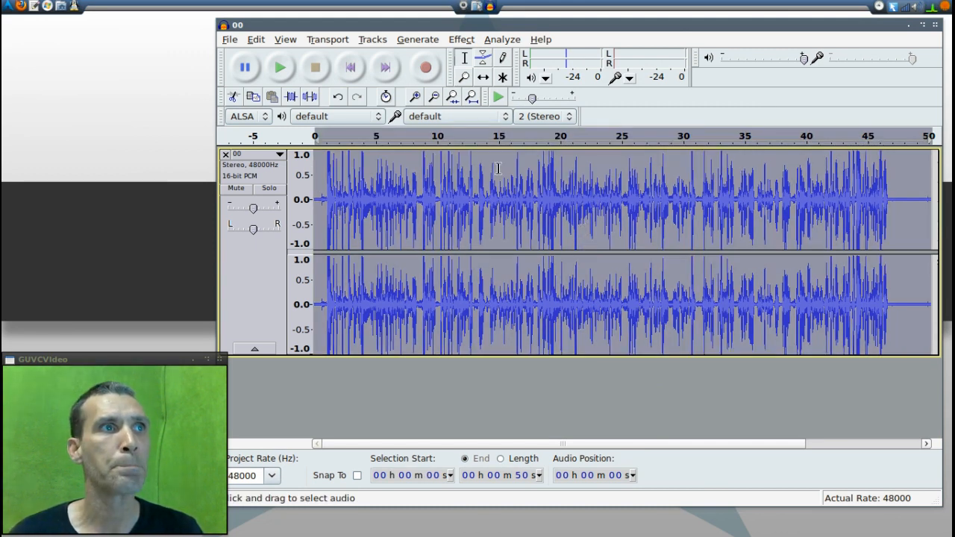
Step: Run Noise Removal on the whole recording at 28 dB reduction and preview the result
{"action": "left_click", "coordinate": [460, 38]}
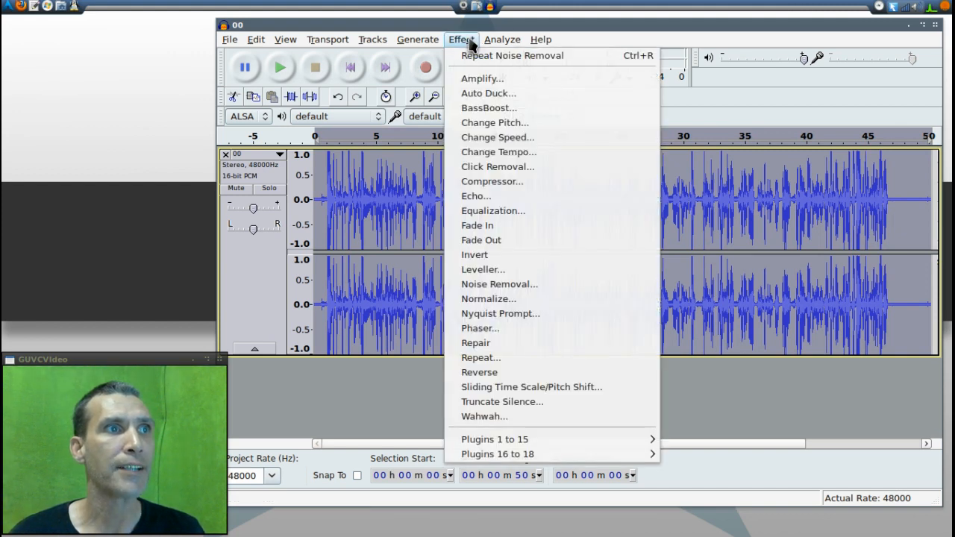
{"action": "left_click", "coordinate": [499, 283]}
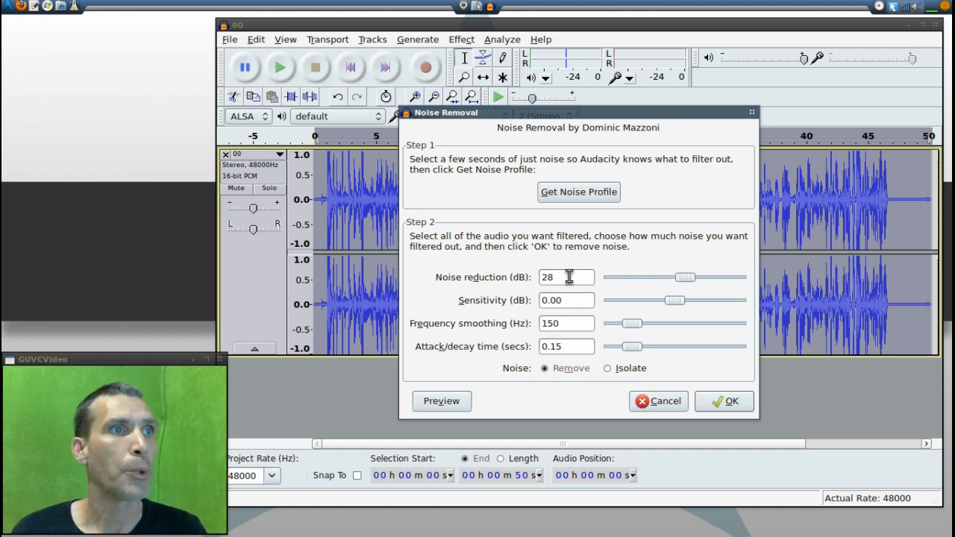
{"action": "mouse_move", "coordinate": [576, 294]}
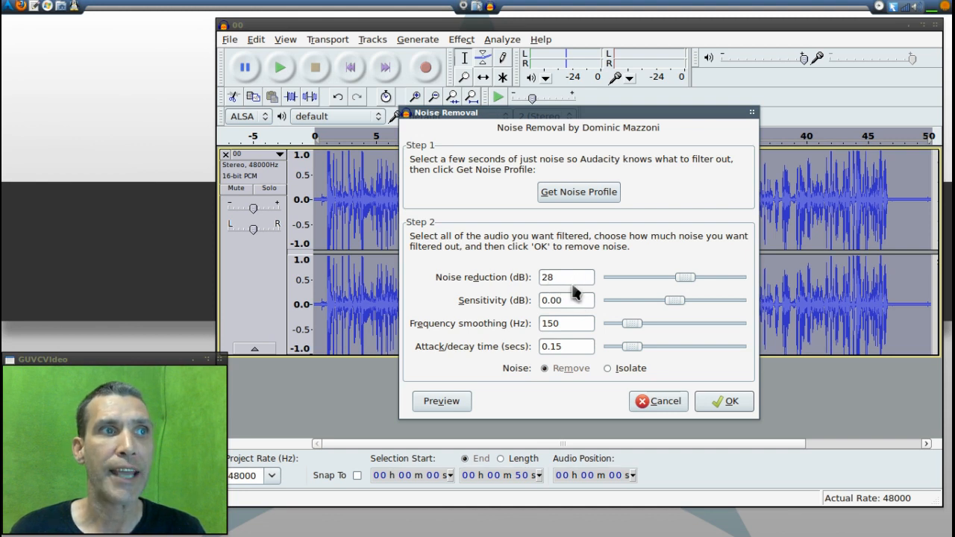
{"action": "mouse_move", "coordinate": [589, 323]}
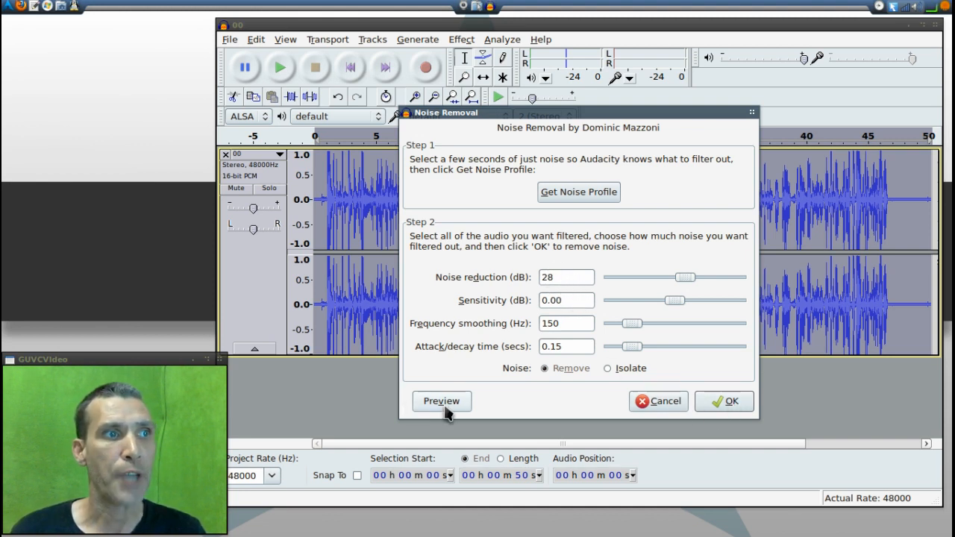
{"action": "left_click", "coordinate": [441, 399]}
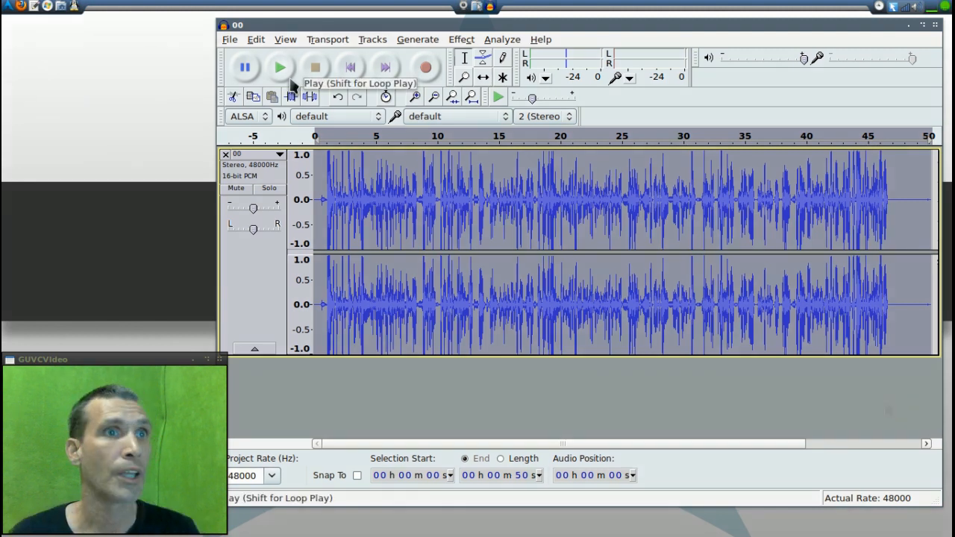
Step: Play back the cleaned recording and bring up the File commands
{"action": "left_click", "coordinate": [274, 67]}
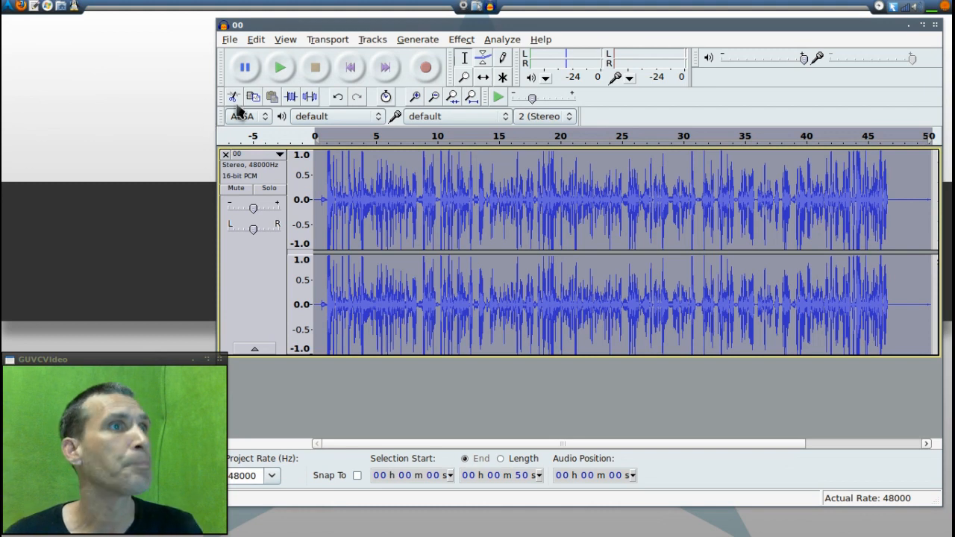
{"action": "left_click", "coordinate": [227, 39]}
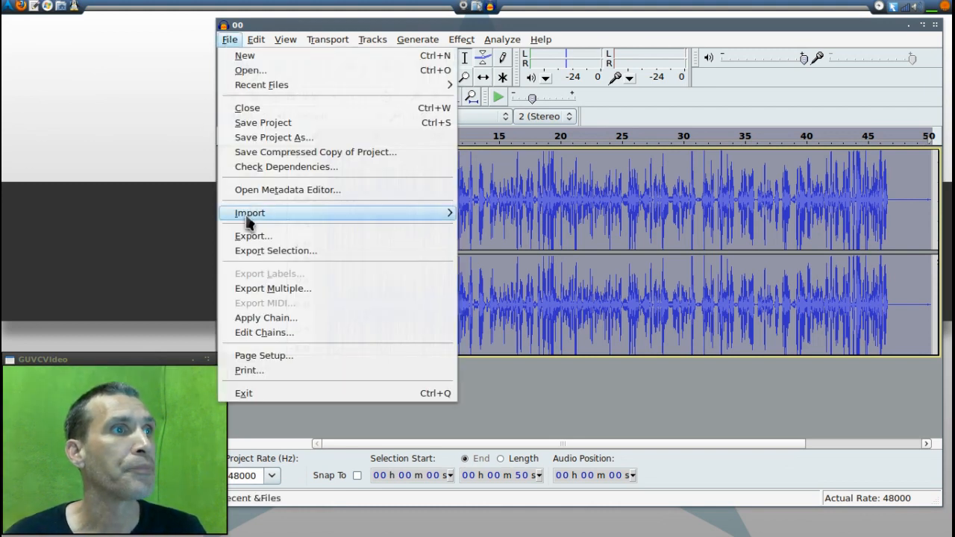
Step: Export the cleaned audio as MP3 named 00 into the 0COLtmp folder
{"action": "left_click", "coordinate": [254, 236]}
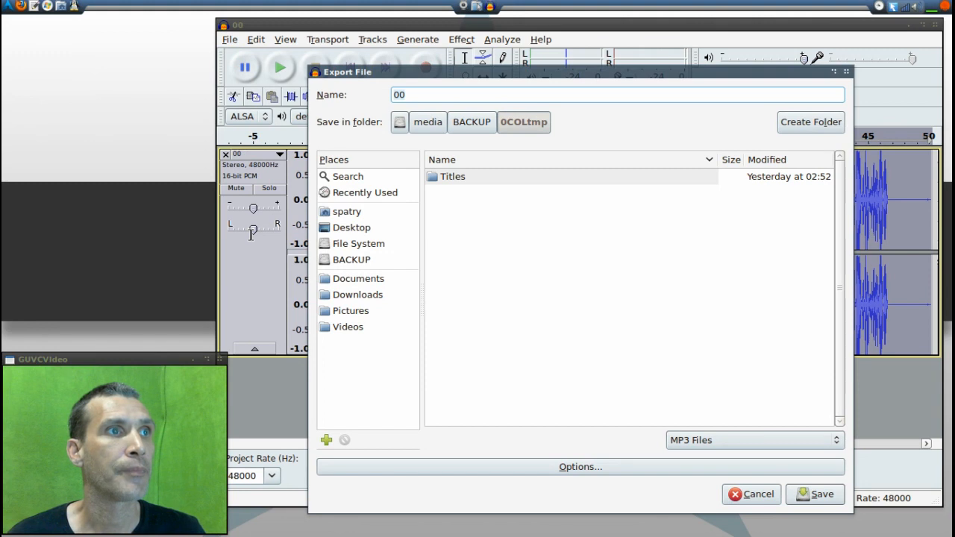
{"action": "mouse_move", "coordinate": [463, 111]}
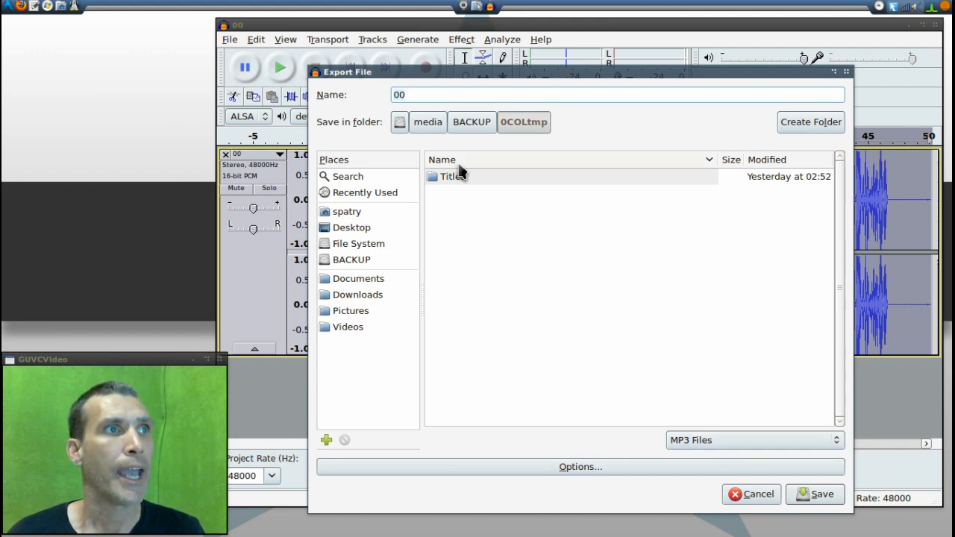
{"action": "left_click", "coordinate": [404, 95]}
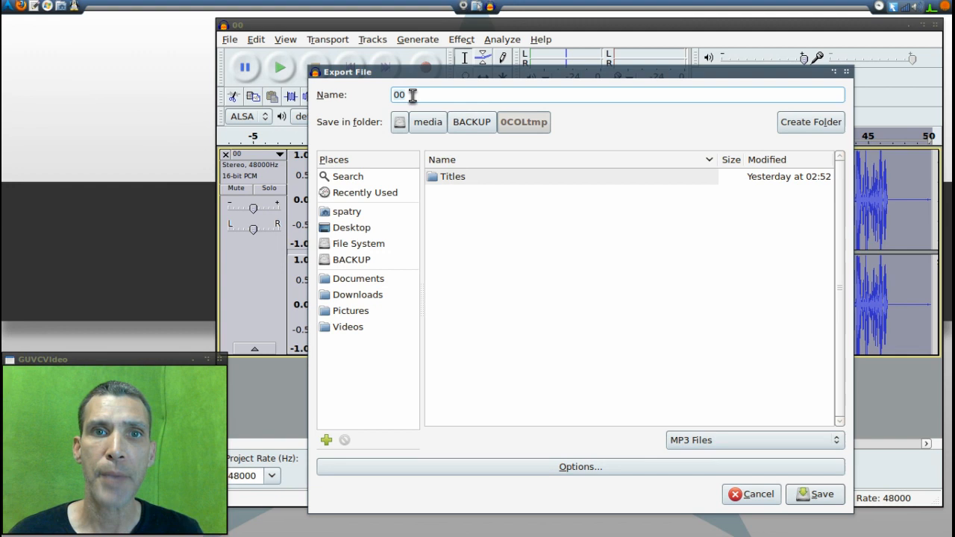
{"action": "mouse_move", "coordinate": [701, 291]}
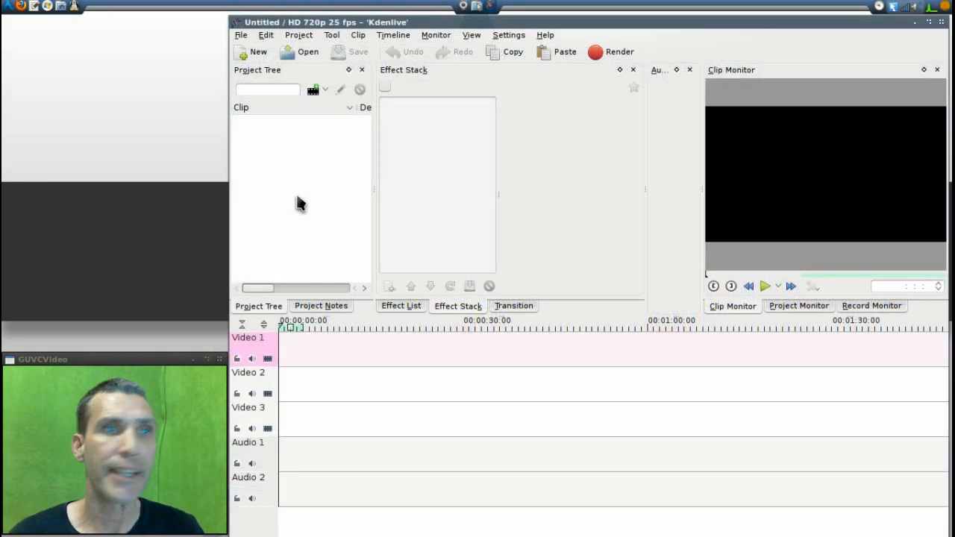
Step: Add 00.mkv and 00.mp3 from the 0COLtmp folder to the Kdenlive project clip list
{"action": "right_click", "coordinate": [298, 203]}
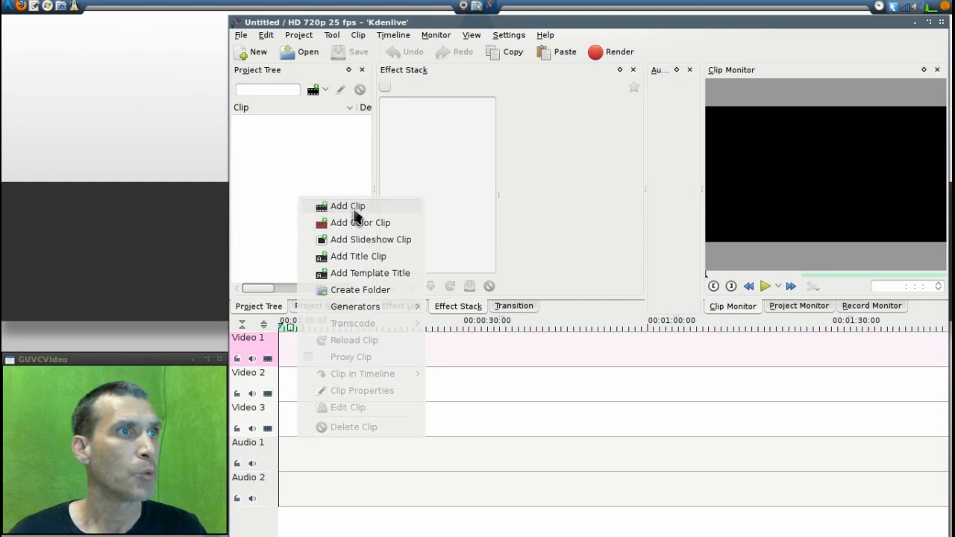
{"action": "left_click", "coordinate": [346, 205]}
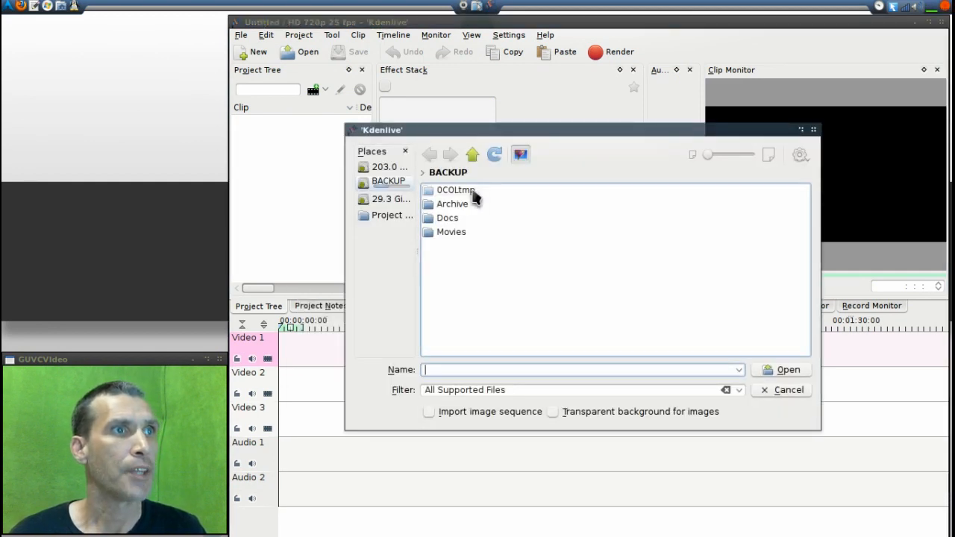
{"action": "double_click", "coordinate": [454, 189]}
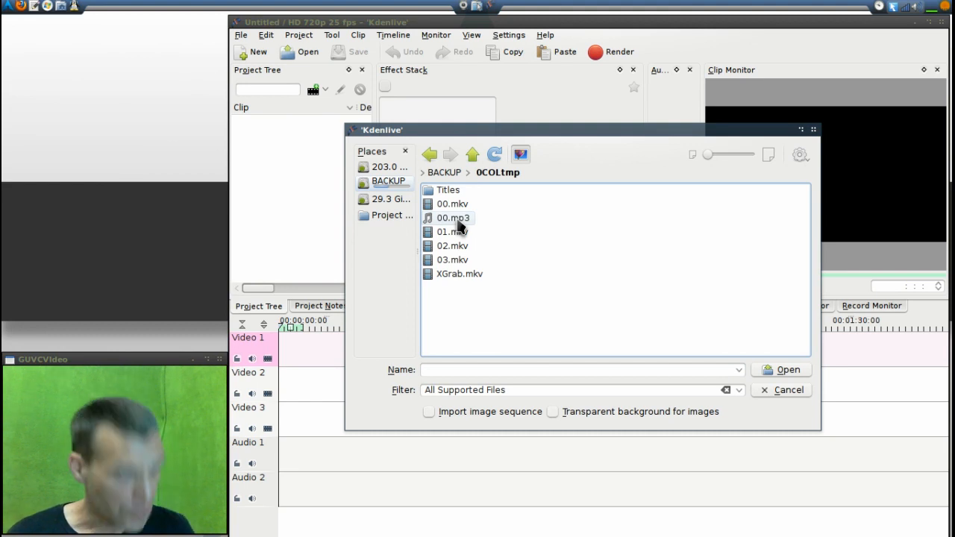
{"action": "left_click", "coordinate": [455, 218]}
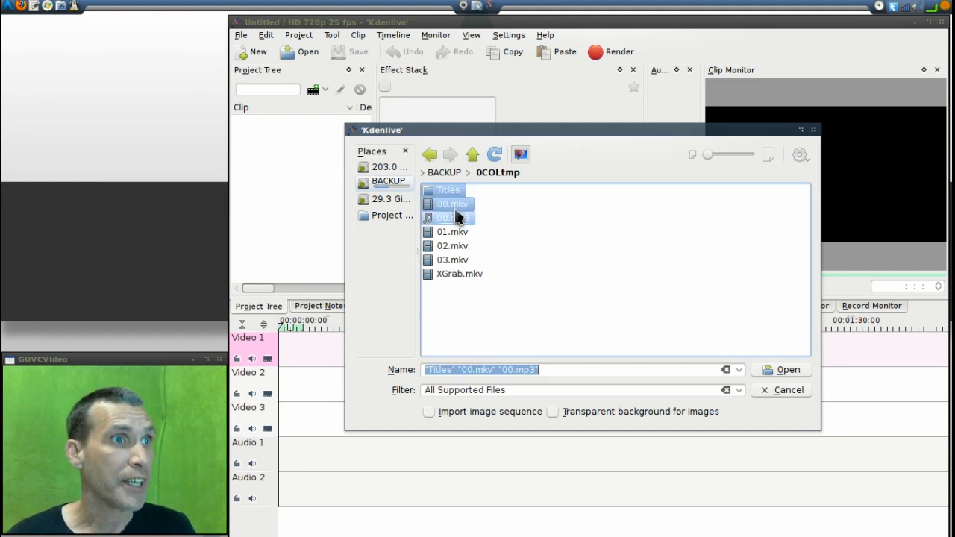
{"action": "left_click", "coordinate": [450, 203]}
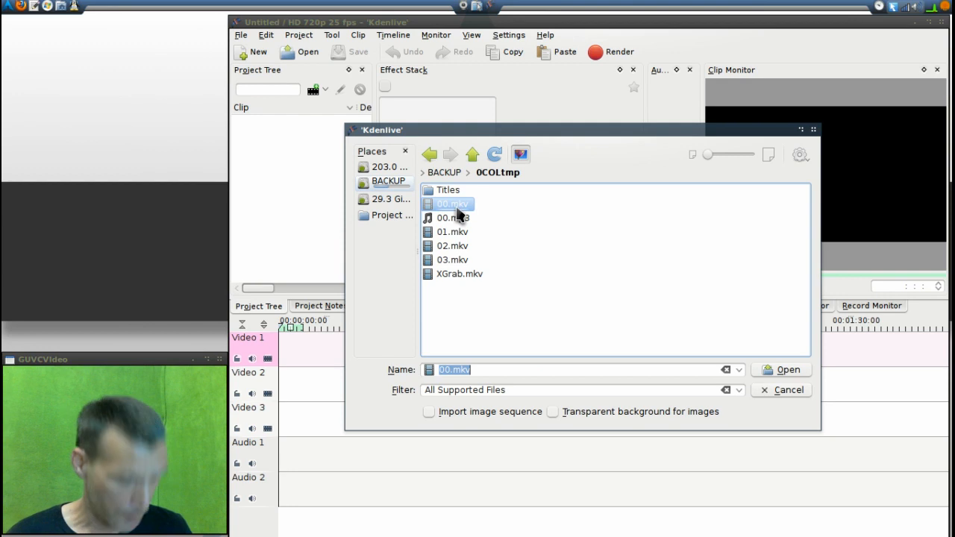
{"action": "left_click", "coordinate": [450, 218]}
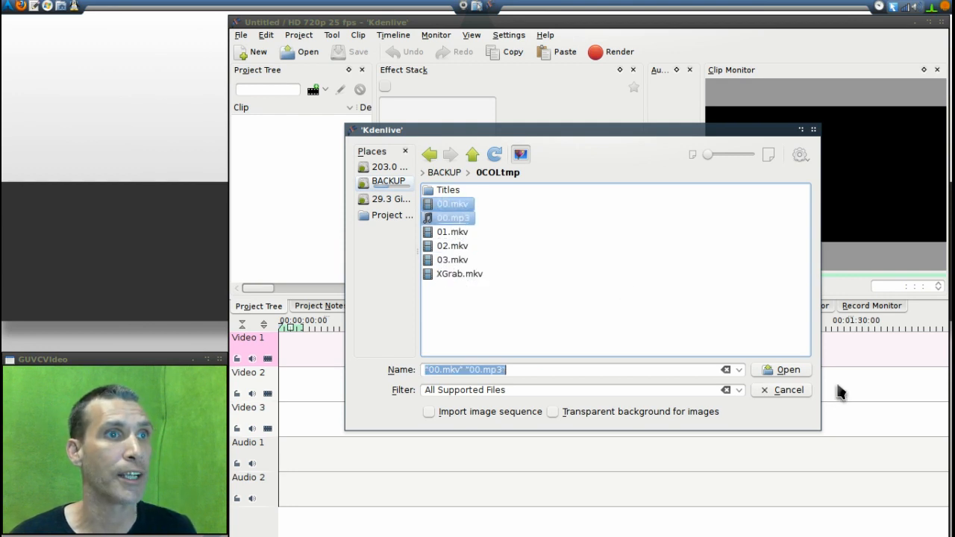
{"action": "left_click", "coordinate": [786, 370]}
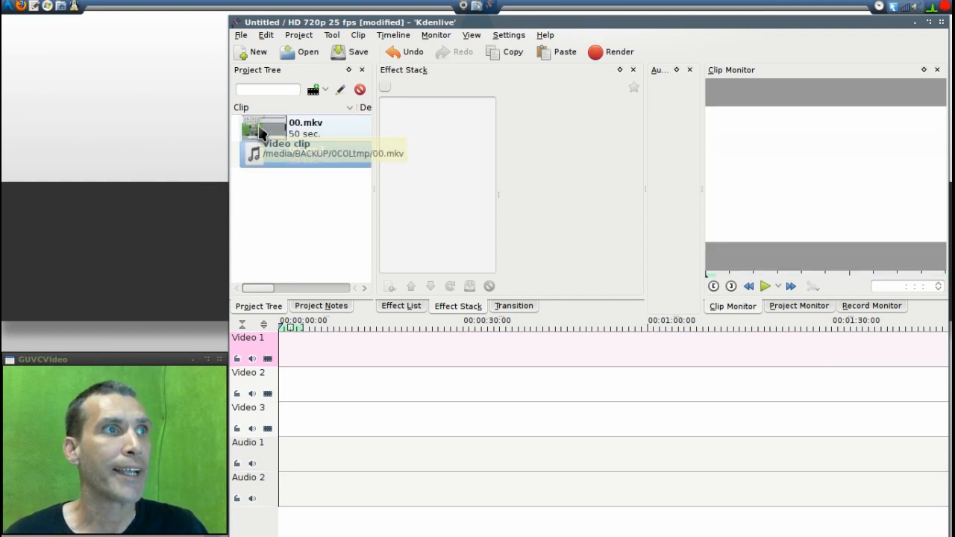
Step: Place 00.mkv on the timeline, split off its original audio and delete it
{"action": "left_click", "coordinate": [304, 152]}
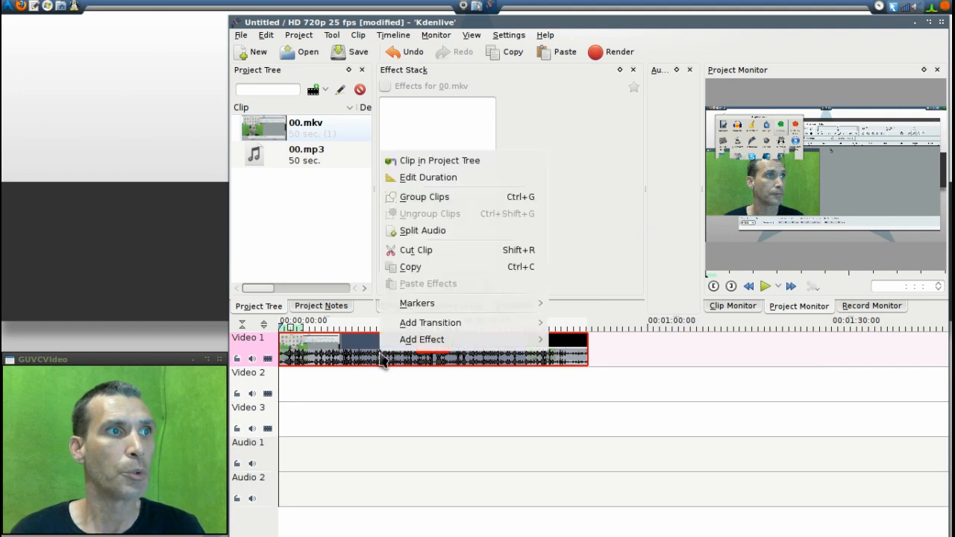
{"action": "mouse_move", "coordinate": [423, 230]}
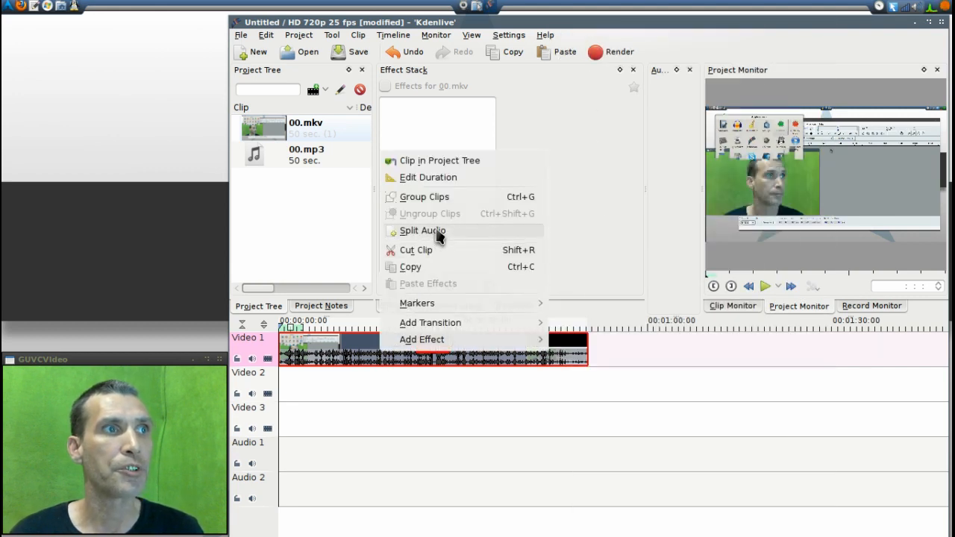
{"action": "left_click", "coordinate": [421, 230]}
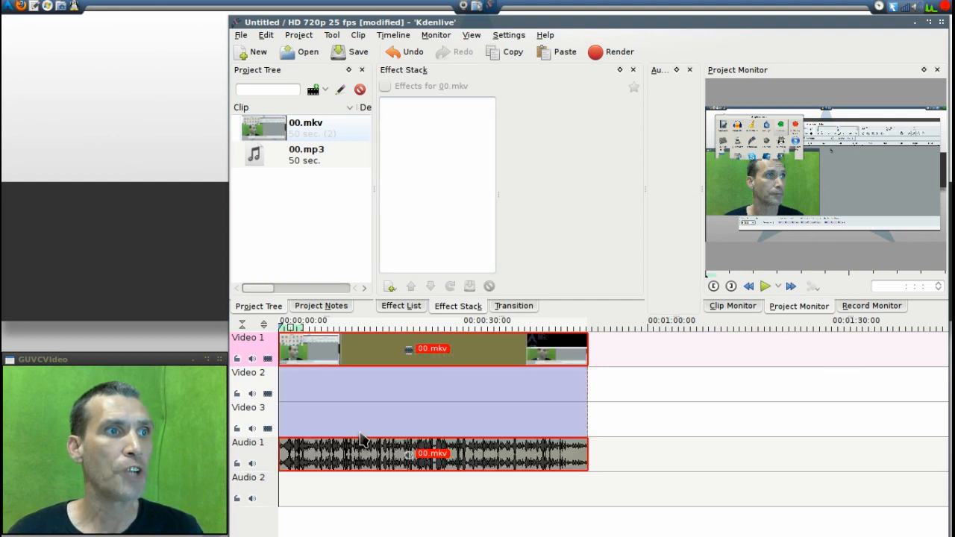
{"action": "right_click", "coordinate": [364, 438]}
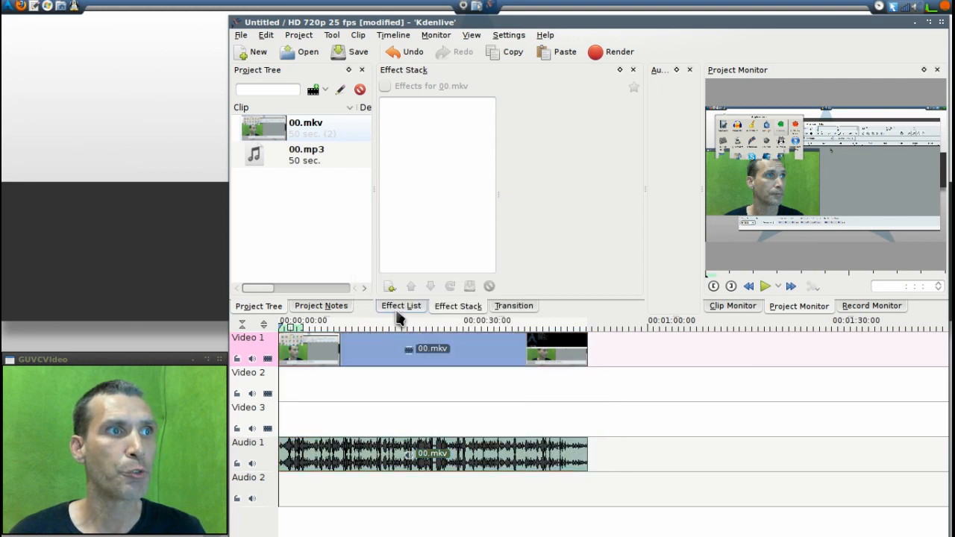
{"action": "left_click", "coordinate": [346, 457]}
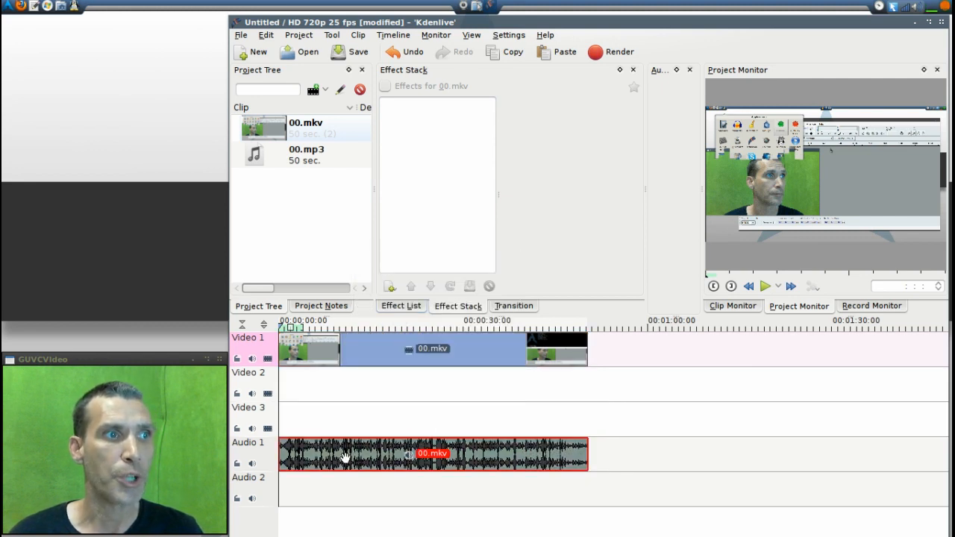
{"action": "key", "text": "Delete"}
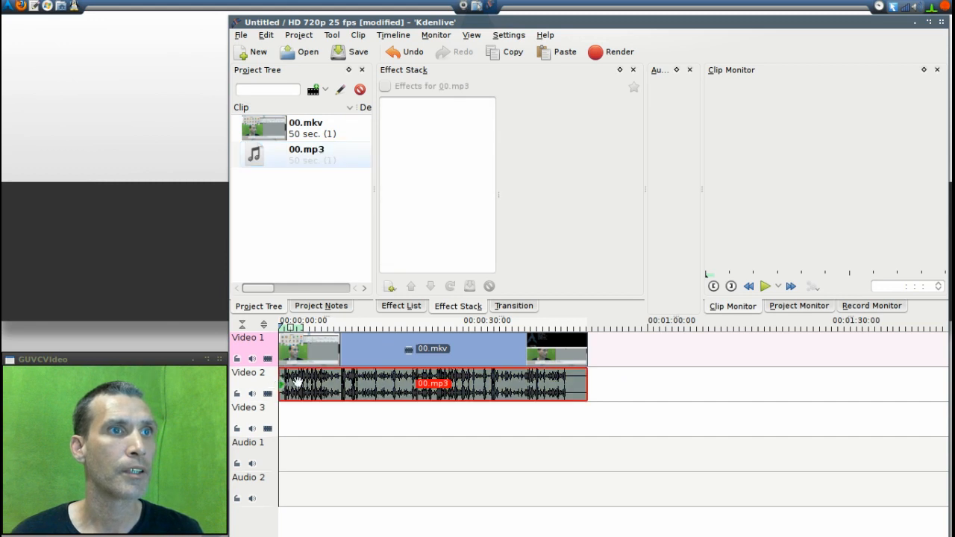
Step: Preview the full Kdenlive project in the Project Monitor, pausing and resuming, then leave it paused
{"action": "left_click", "coordinate": [799, 306]}
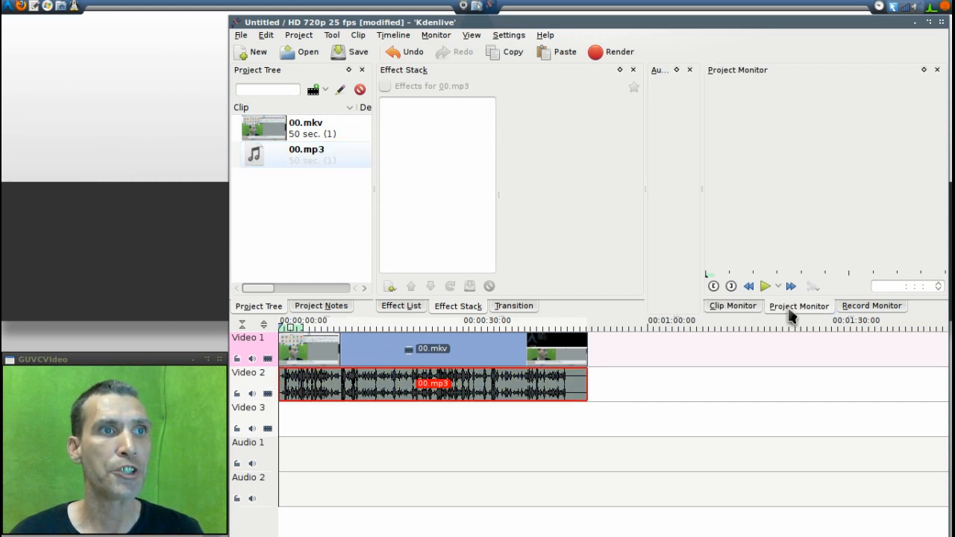
{"action": "left_click", "coordinate": [731, 306]}
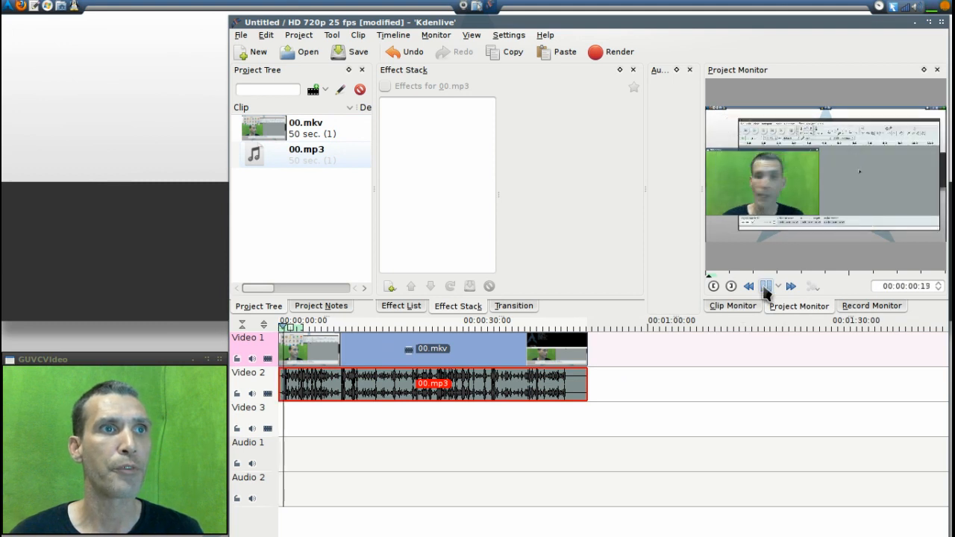
{"action": "left_click", "coordinate": [765, 287]}
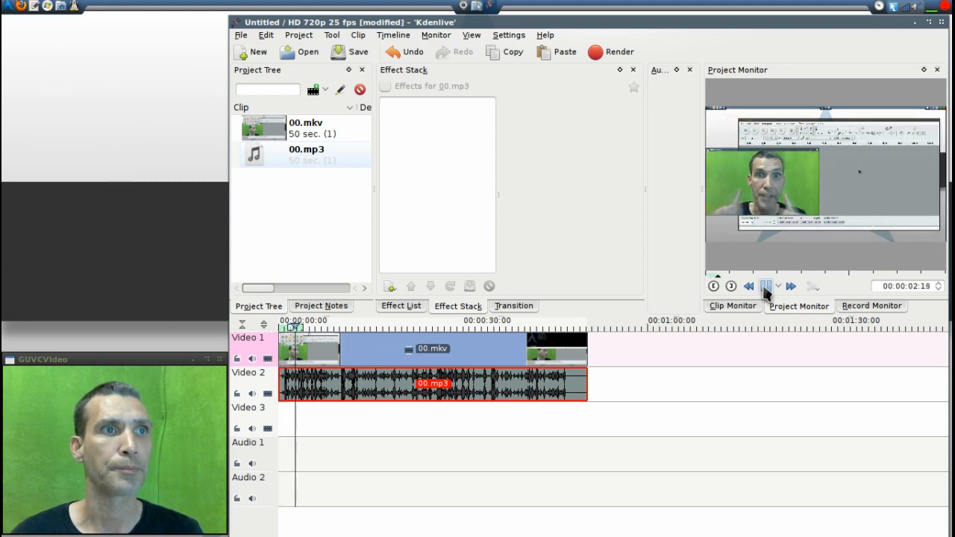
{"action": "left_click", "coordinate": [774, 287]}
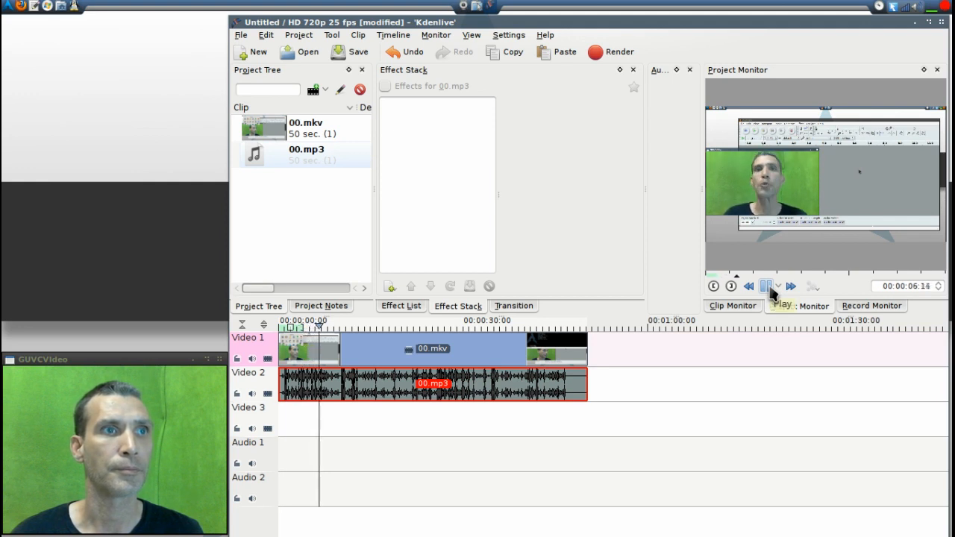
{"action": "left_click", "coordinate": [767, 287]}
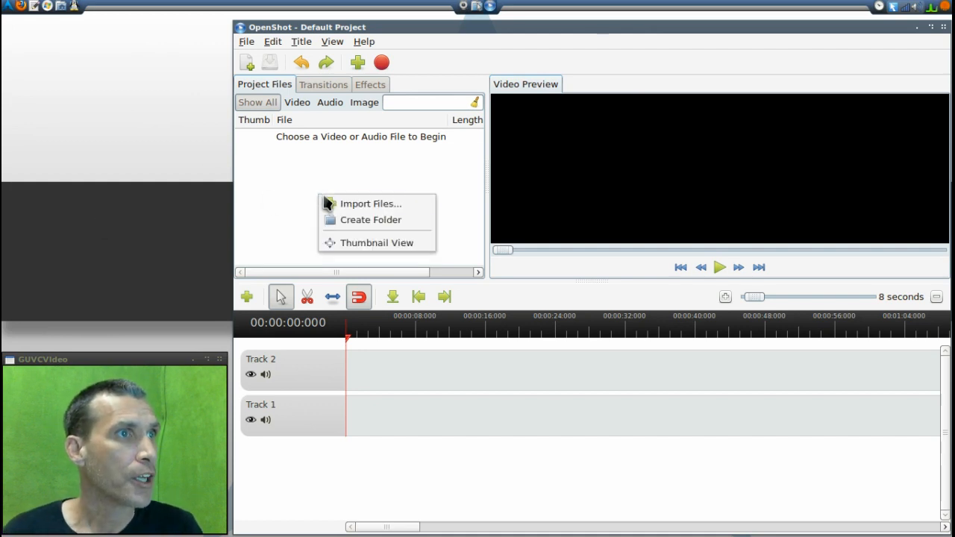
Step: Import 00.mkv and 00.mp3 from BACKUP/0COLtmp into OpenShot's Project Files
{"action": "left_click", "coordinate": [368, 203]}
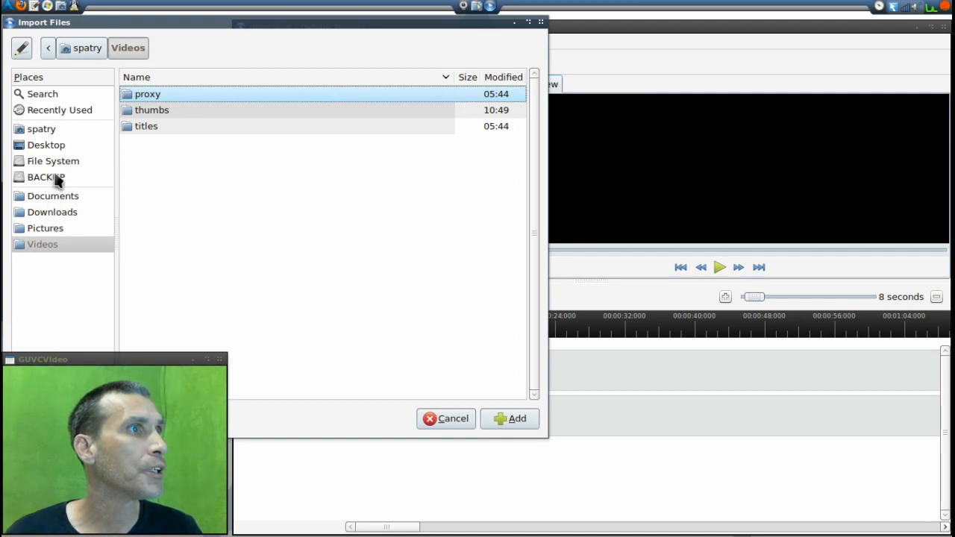
{"action": "left_click", "coordinate": [45, 176]}
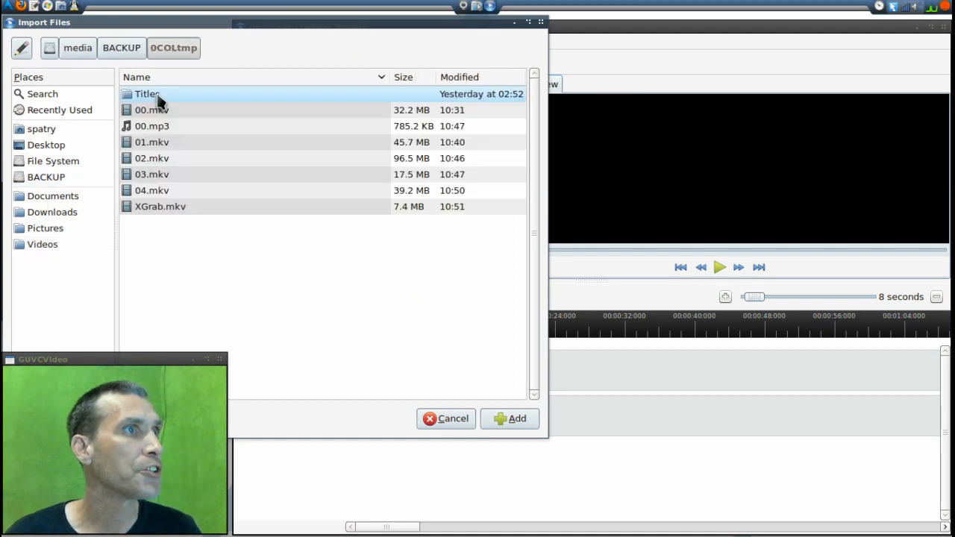
{"action": "left_click", "coordinate": [152, 110]}
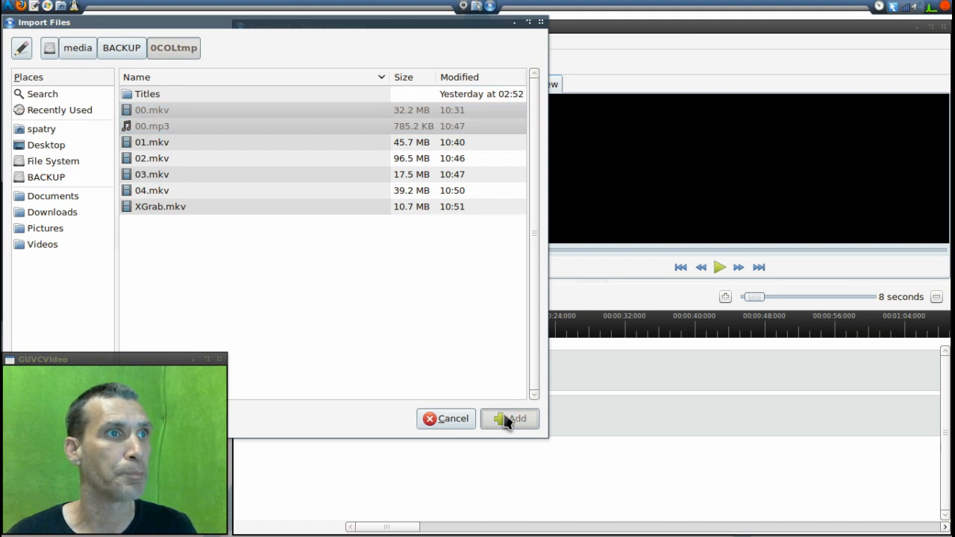
{"action": "left_click", "coordinate": [510, 418]}
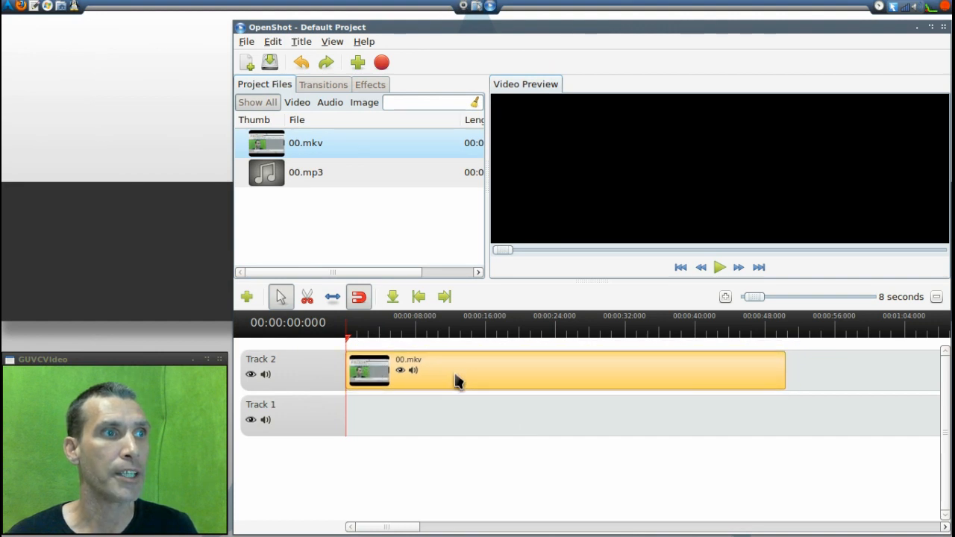
{"action": "mouse_move", "coordinate": [270, 197]}
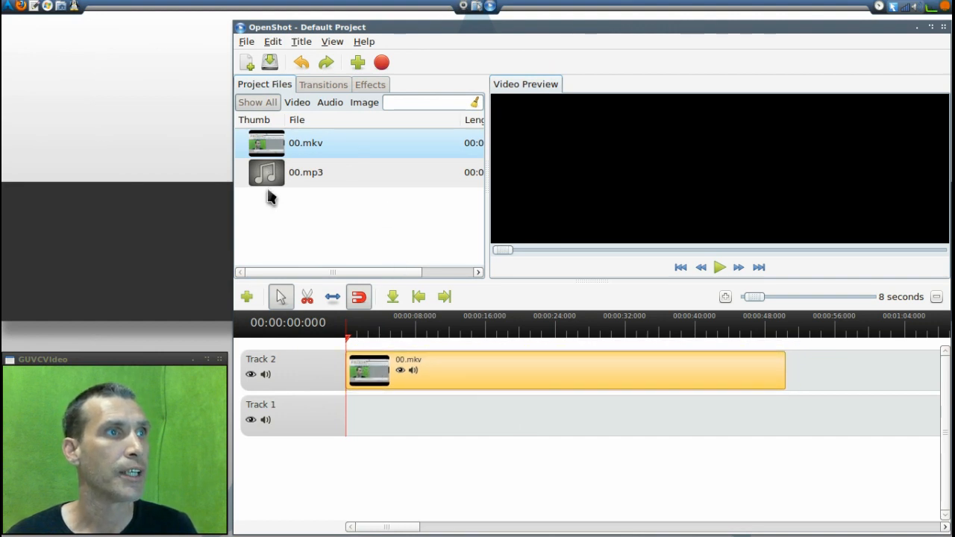
Step: Put 00.mp3 on Track 1 at 0:00 beneath 00.mkv and preview a few seconds of the synced result
{"action": "left_click_drag", "start_coordinate": [265, 173], "coordinate": [385, 412]}
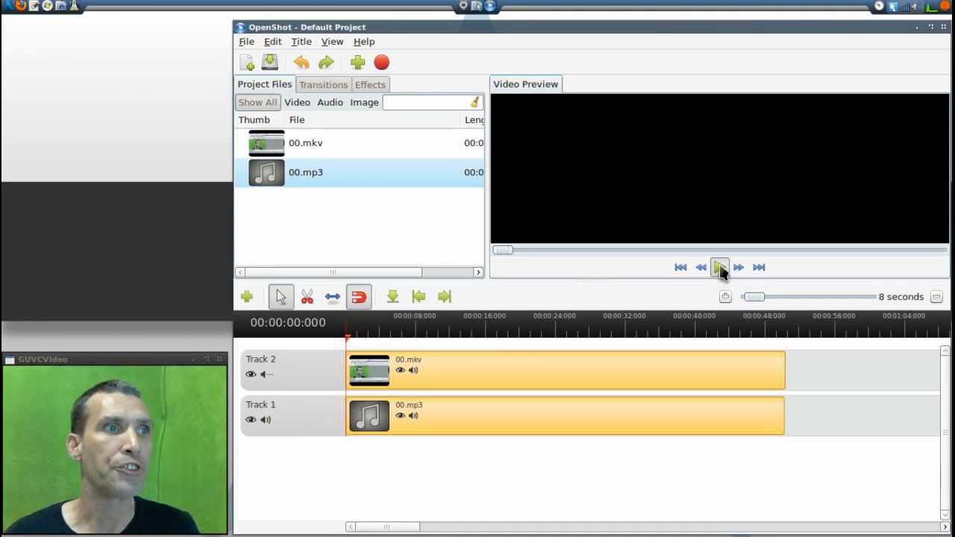
{"action": "left_click", "coordinate": [719, 267]}
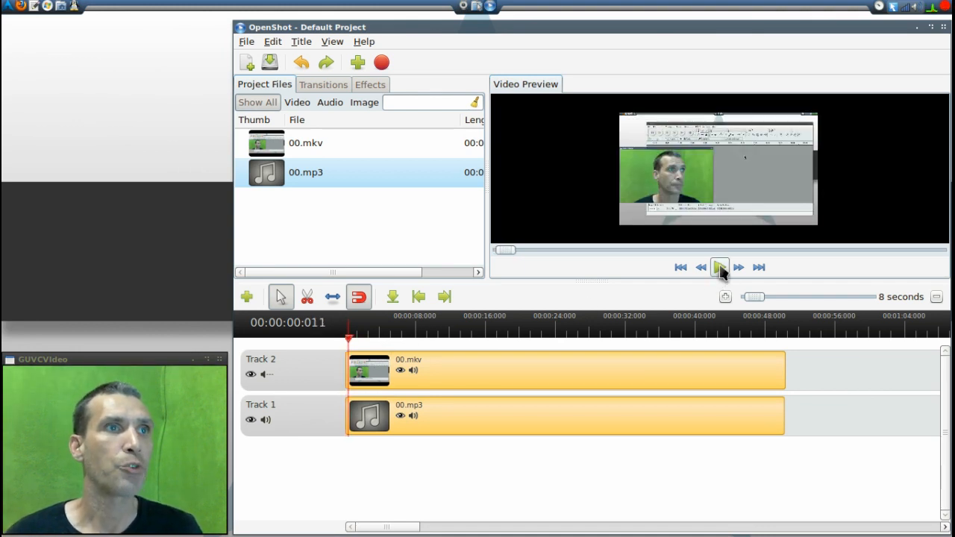
{"action": "left_click", "coordinate": [719, 267]}
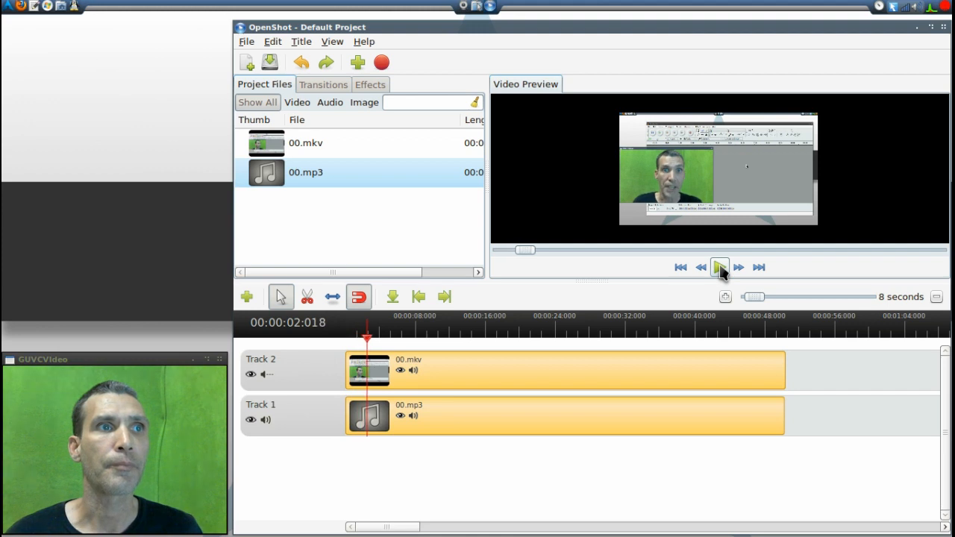
{"action": "left_click", "coordinate": [719, 267]}
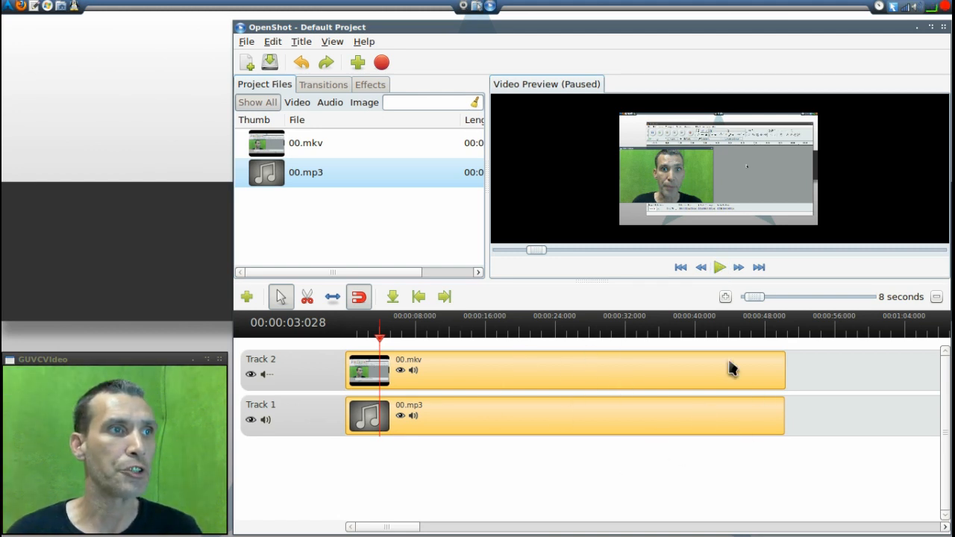
{"action": "mouse_move", "coordinate": [465, 415]}
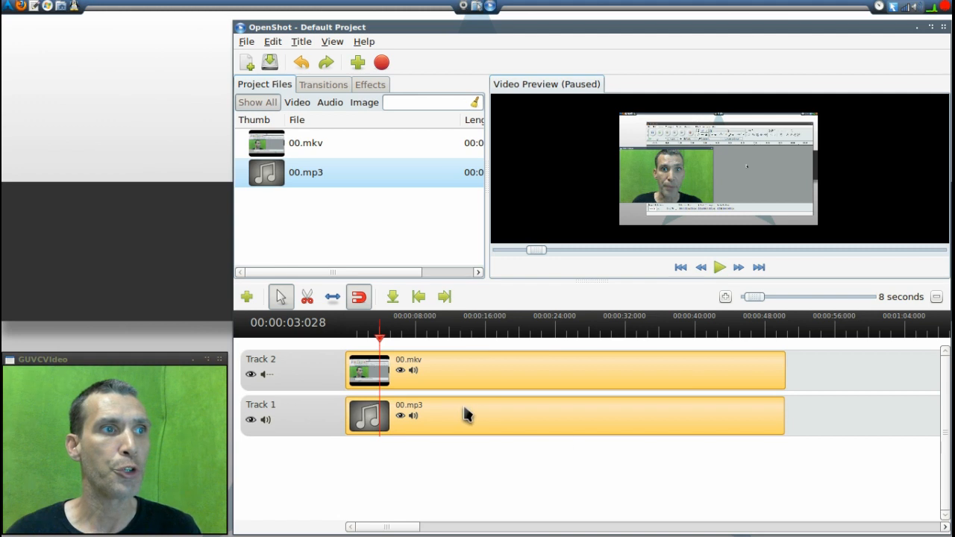
{"action": "mouse_move", "coordinate": [287, 388]}
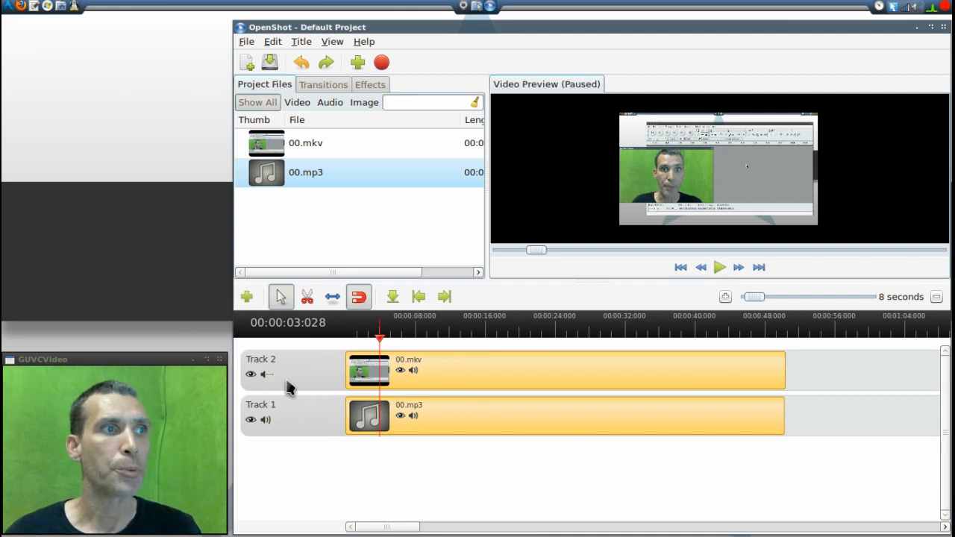
{"action": "mouse_move", "coordinate": [484, 436]}
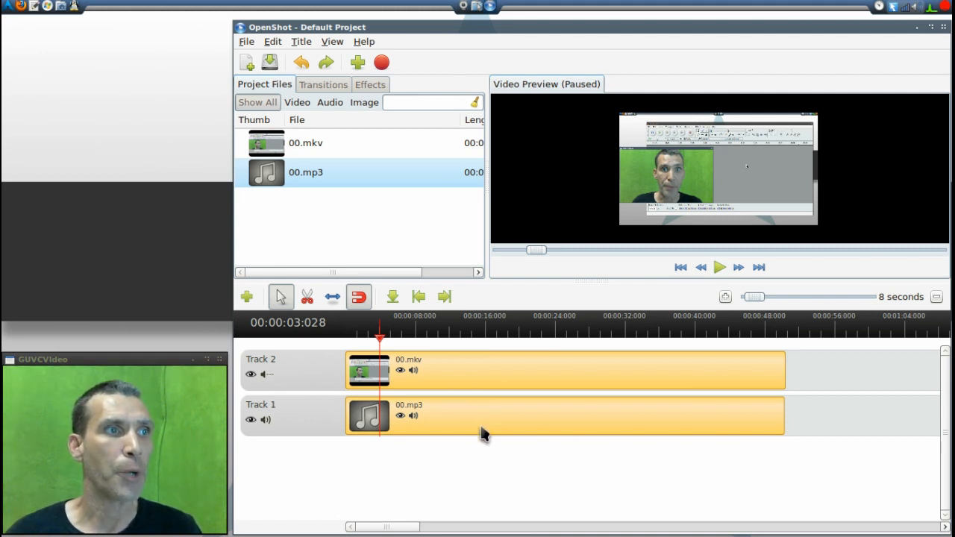